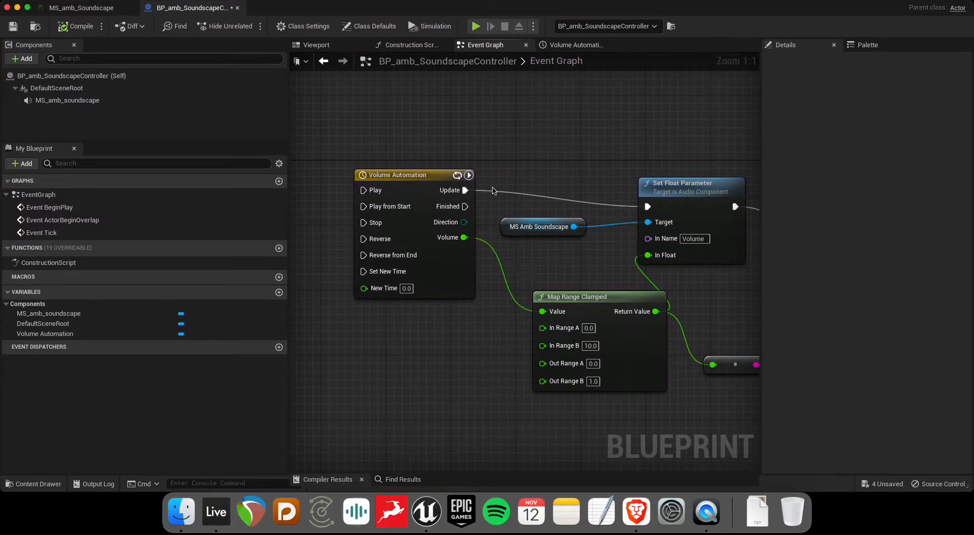
{"action": "mouse_move", "coordinate": [685, 186]}
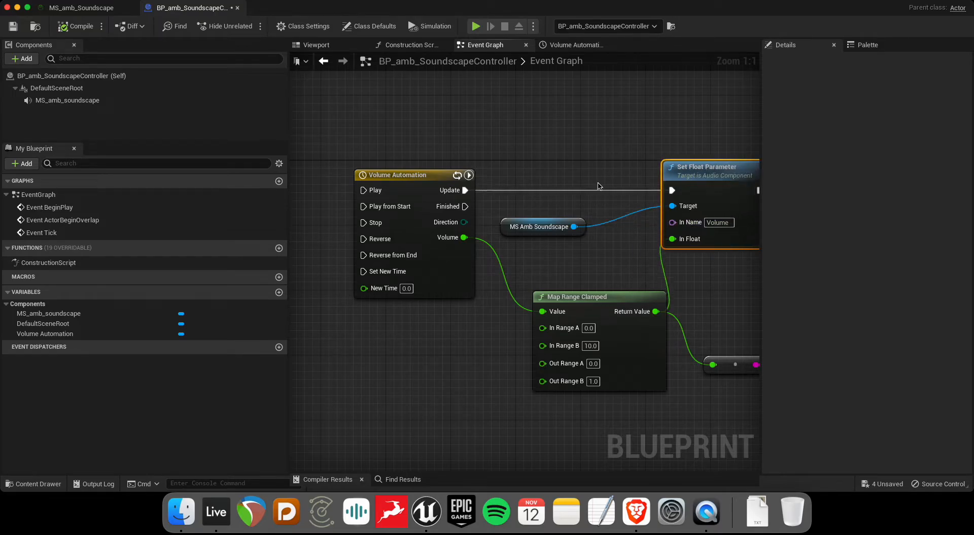
Step: Review the Volume Automation timeline curve rising to 8 and back to 0 over 32 seconds
{"action": "scroll", "scroll_direction": "down", "scroll_amount": 3}
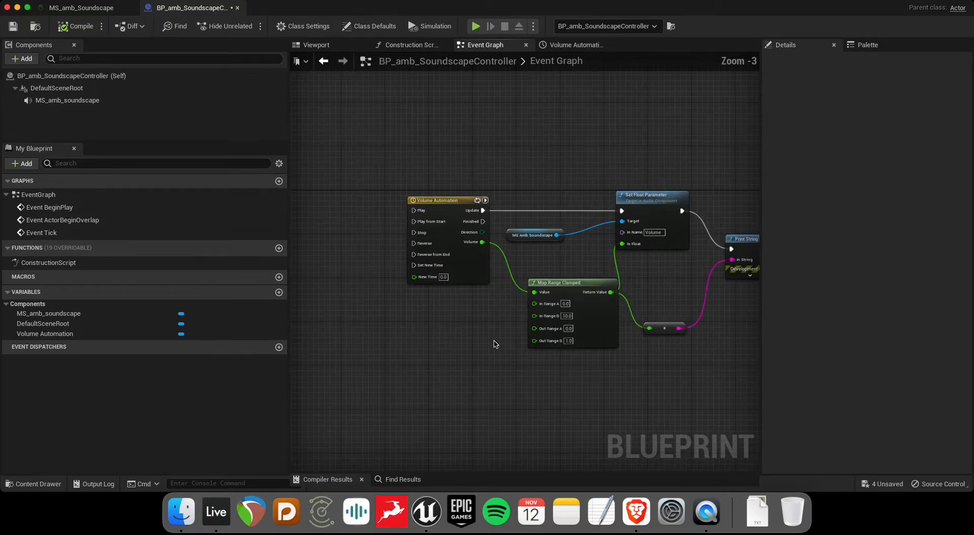
{"action": "left_click", "coordinate": [575, 45]}
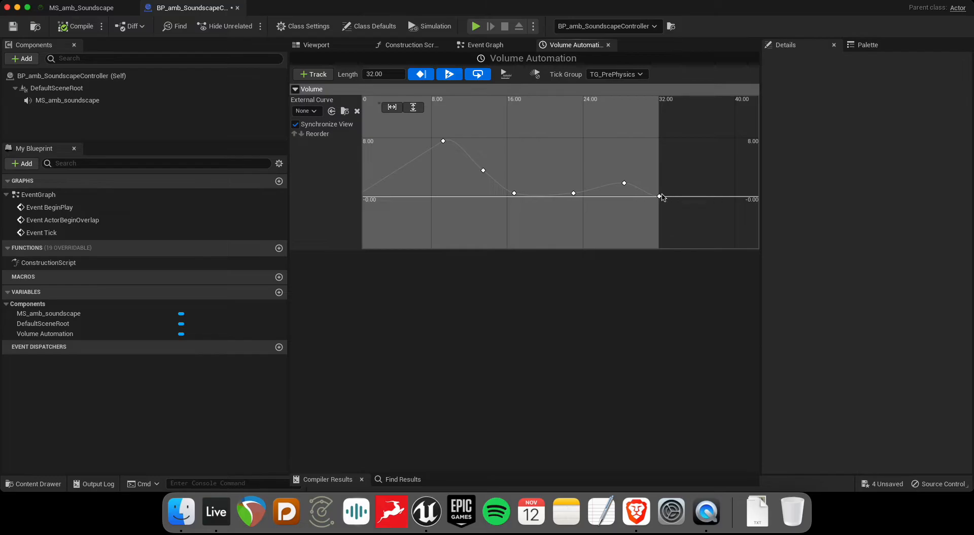
{"action": "mouse_move", "coordinate": [643, 190]}
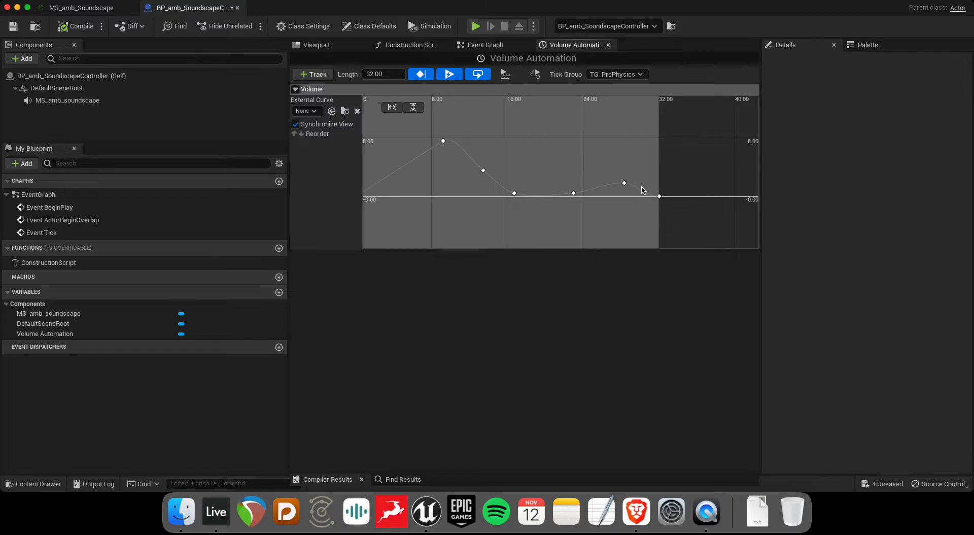
{"action": "mouse_move", "coordinate": [735, 187]}
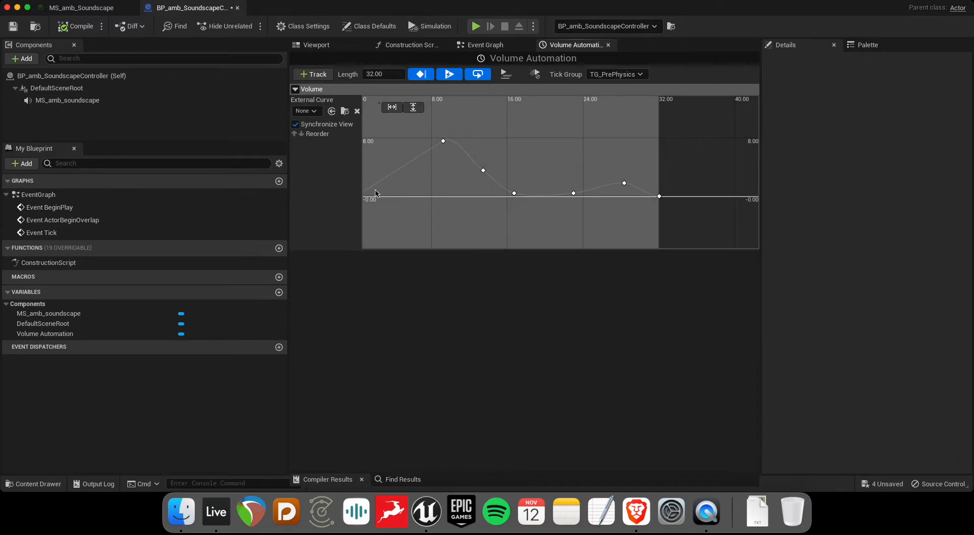
{"action": "mouse_move", "coordinate": [453, 181]}
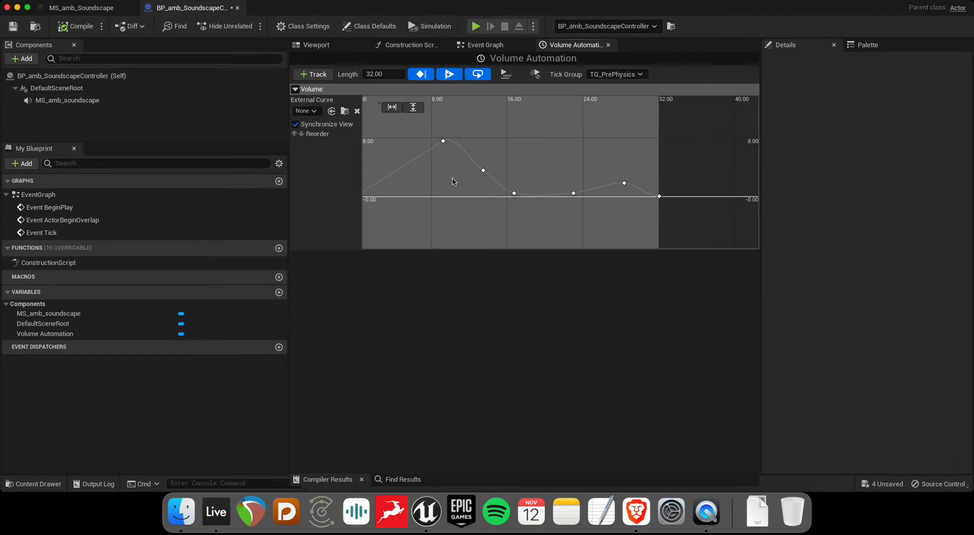
{"action": "mouse_move", "coordinate": [669, 155]}
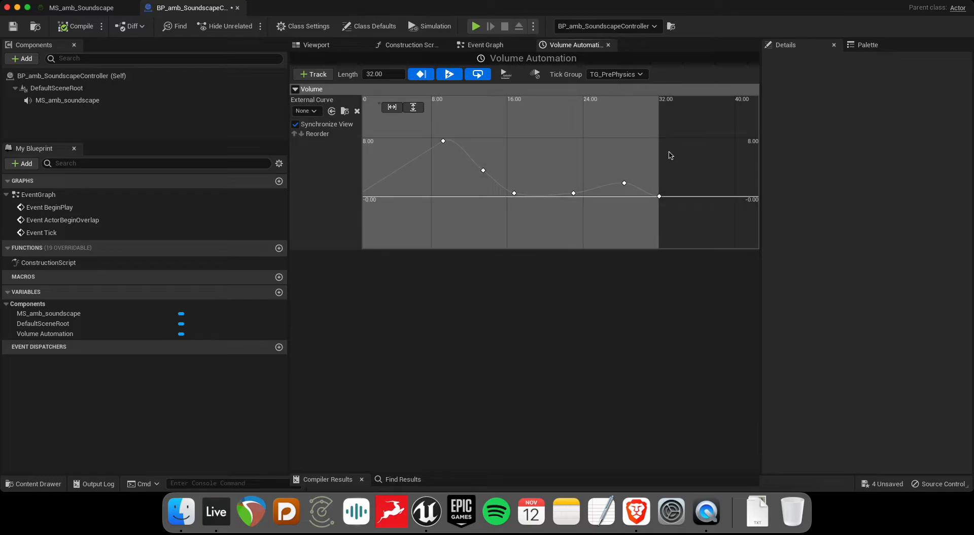
{"action": "mouse_move", "coordinate": [549, 119]}
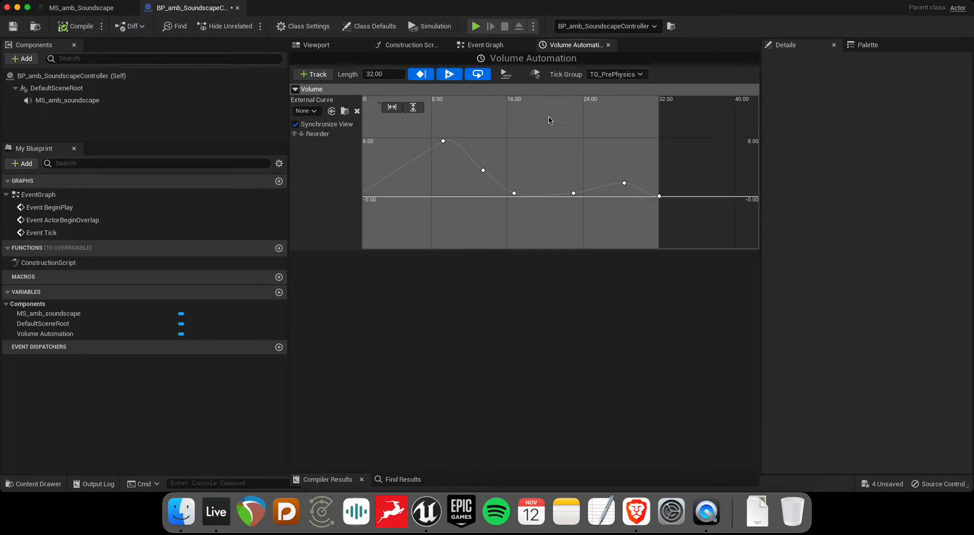
{"action": "mouse_move", "coordinate": [630, 175]}
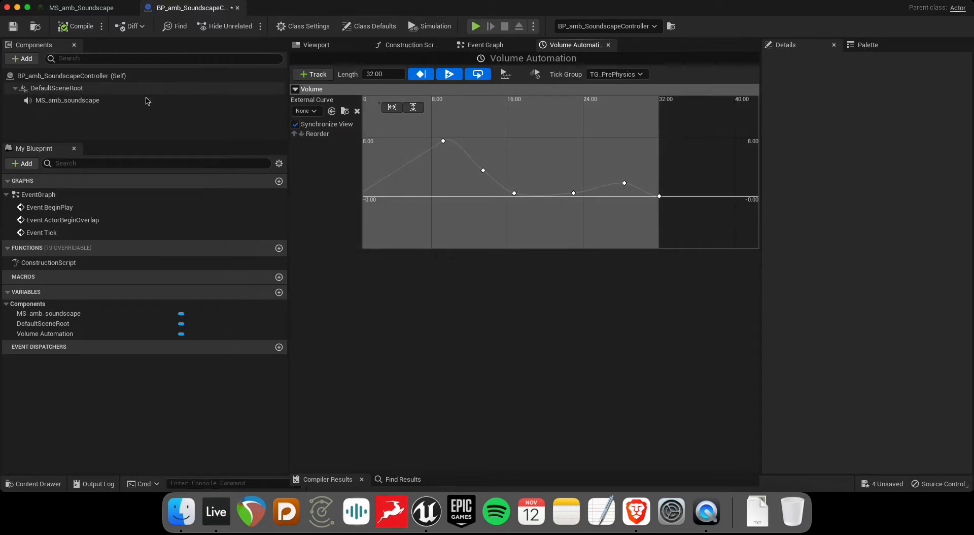
Step: Inspect the MS_amb_Soundscape graph's wave players and crossfades fed by the Volume input
{"action": "left_click", "coordinate": [80, 7]}
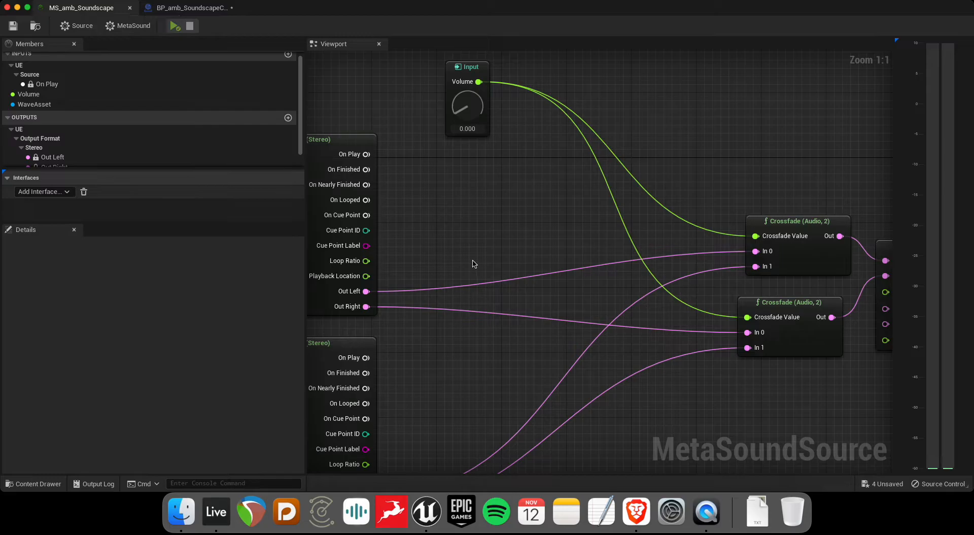
{"action": "scroll", "scroll_direction": "down", "scroll_amount": 3}
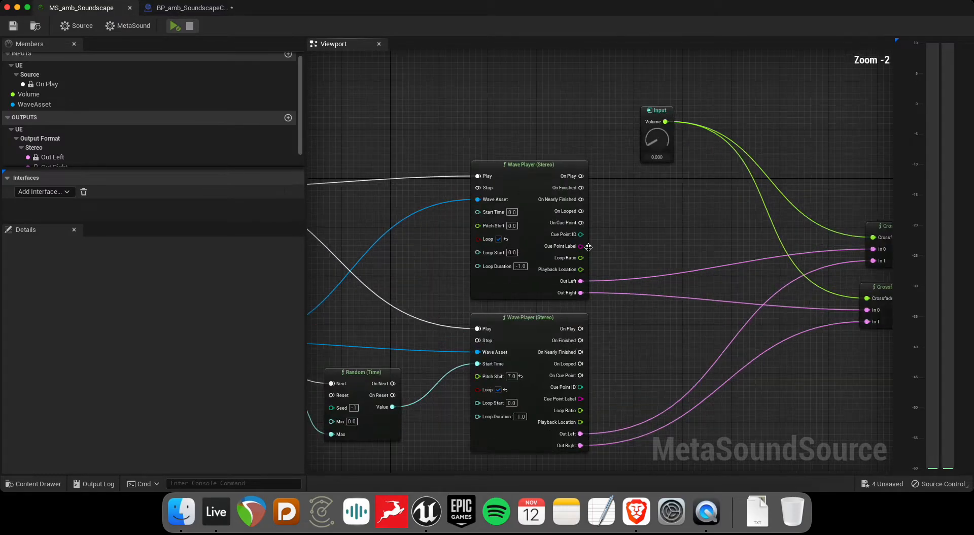
{"action": "mouse_move", "coordinate": [493, 376]}
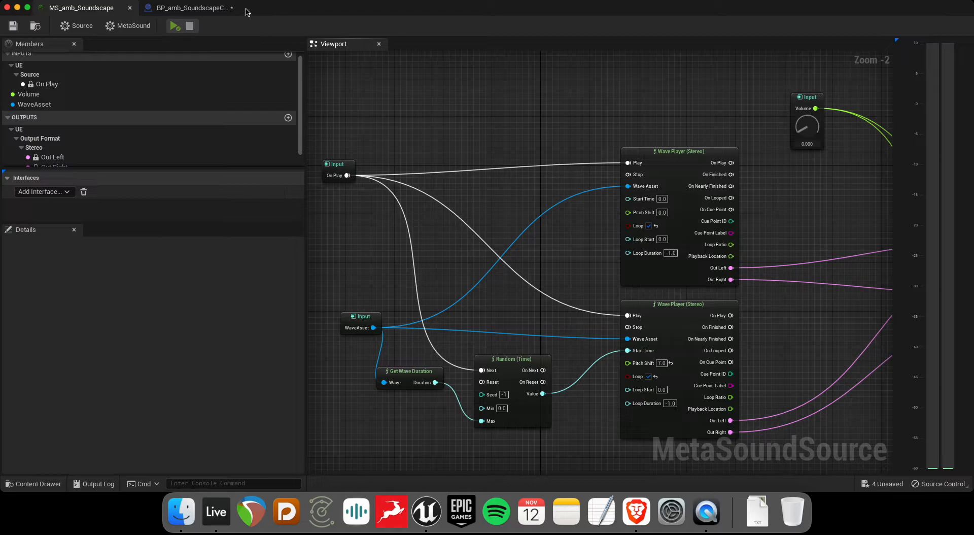
{"action": "mouse_move", "coordinate": [159, 52]}
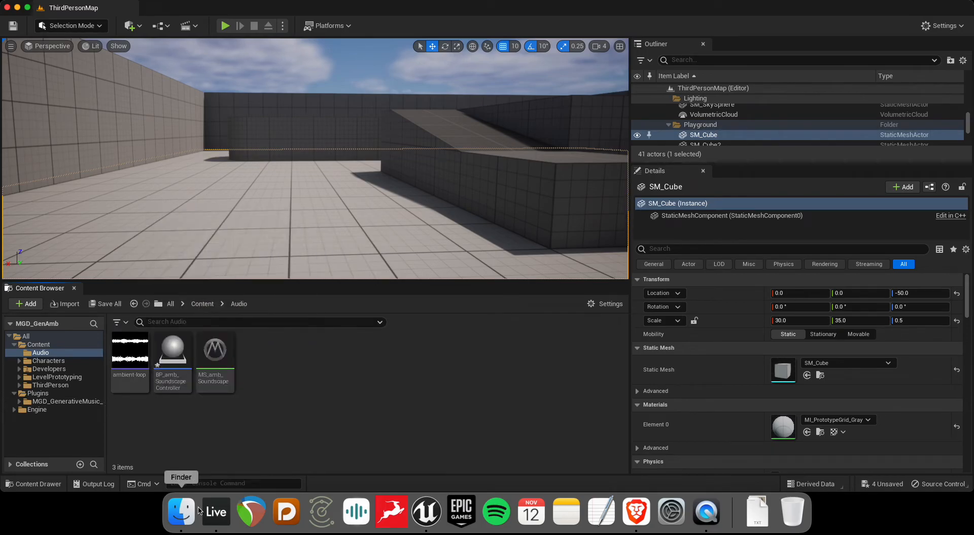
Step: Review the ambient-loop-120bpm clips in Ableton Live, then return to Unreal's Audio folder
{"action": "left_click", "coordinate": [215, 511]}
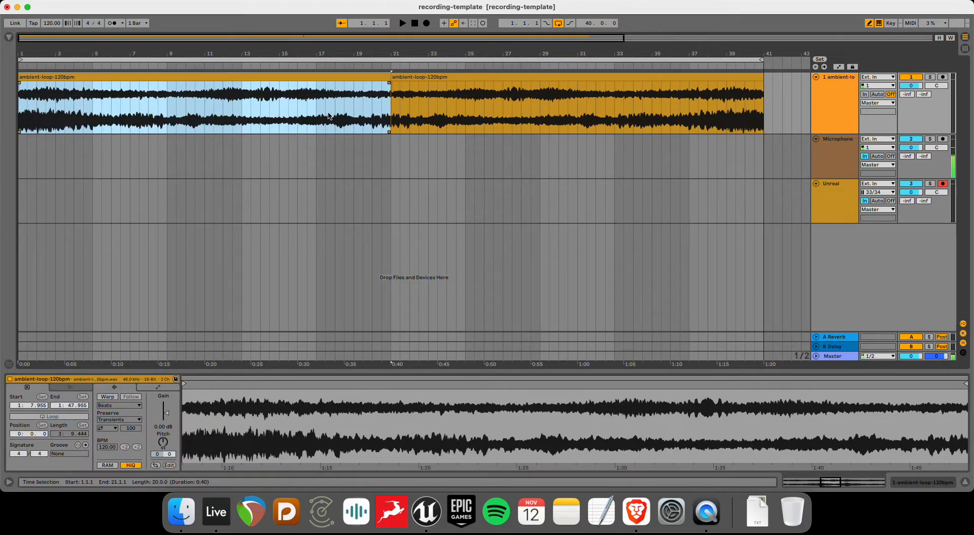
{"action": "mouse_move", "coordinate": [379, 101]}
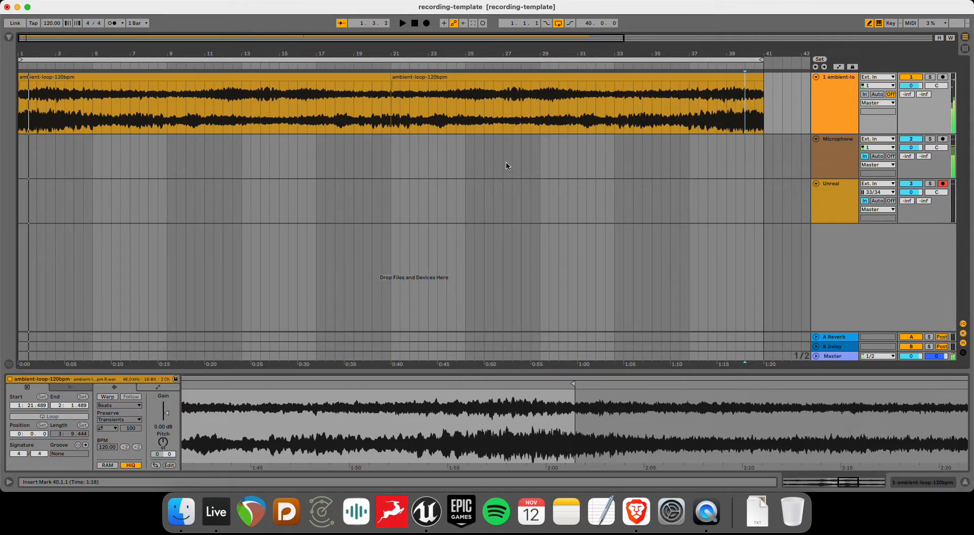
{"action": "left_click", "coordinate": [426, 511]}
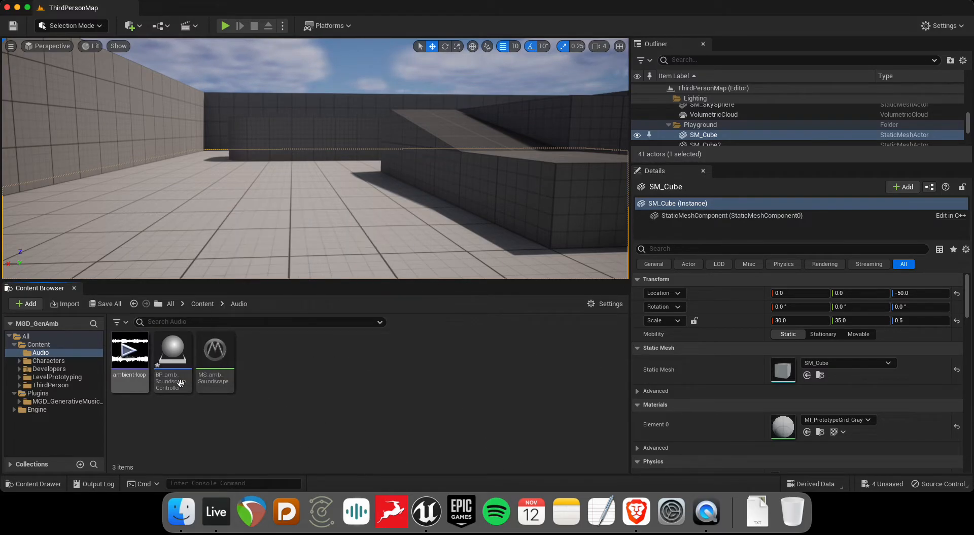
Step: Force-delete the old controller Blueprint and MetaSound assets despite remaining references
{"action": "right_click", "coordinate": [214, 348]}
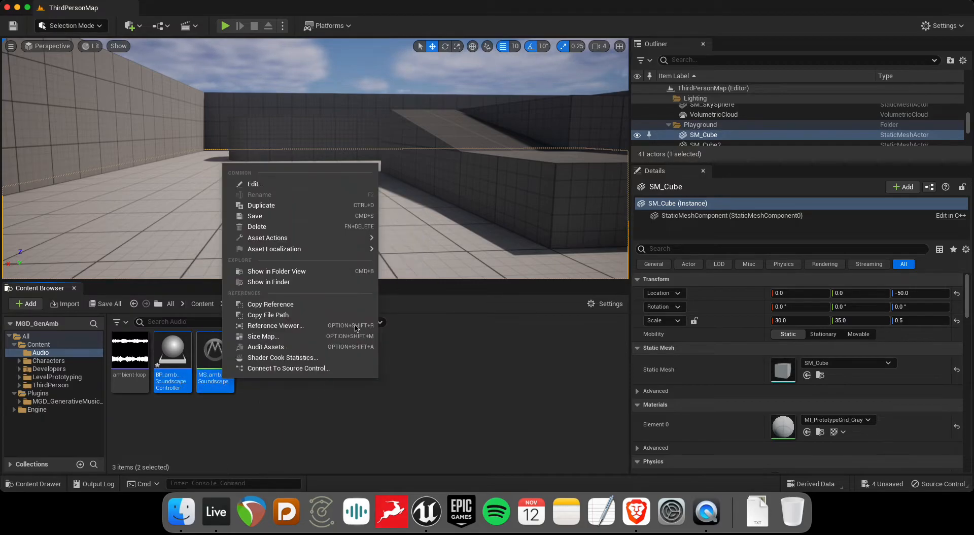
{"action": "left_click", "coordinate": [257, 226]}
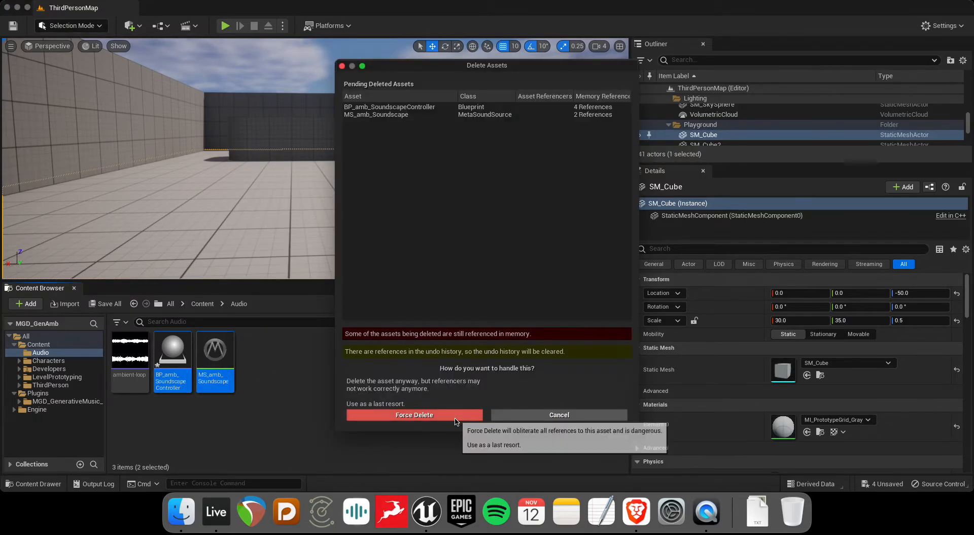
{"action": "left_click", "coordinate": [415, 414]}
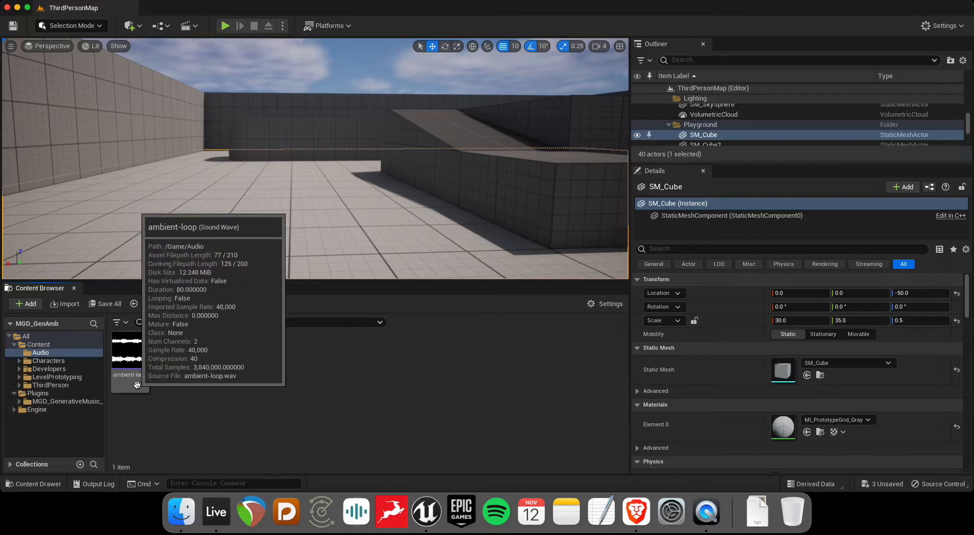
{"action": "mouse_move", "coordinate": [147, 377]}
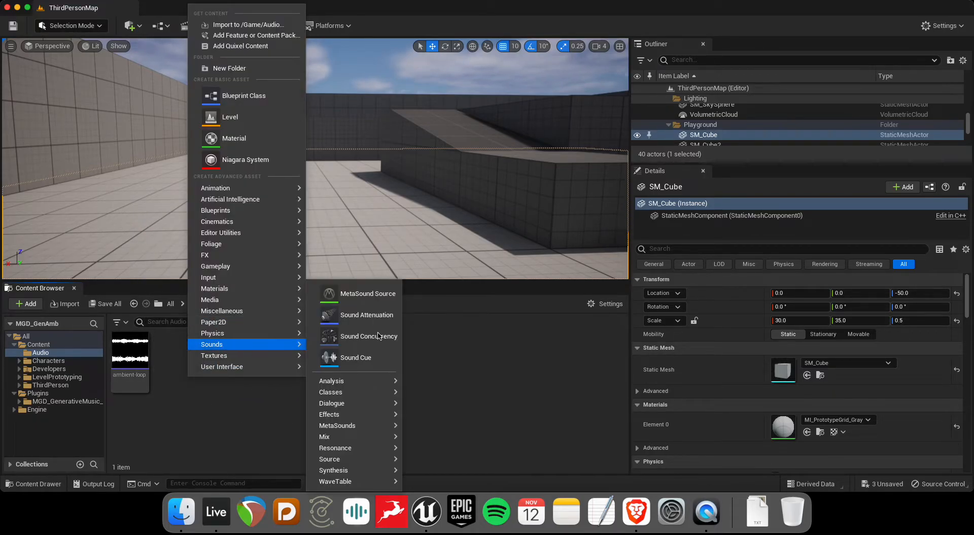
Step: Create a new MetaSound Source asset in the Audio folder and name it
{"action": "left_click", "coordinate": [367, 293]}
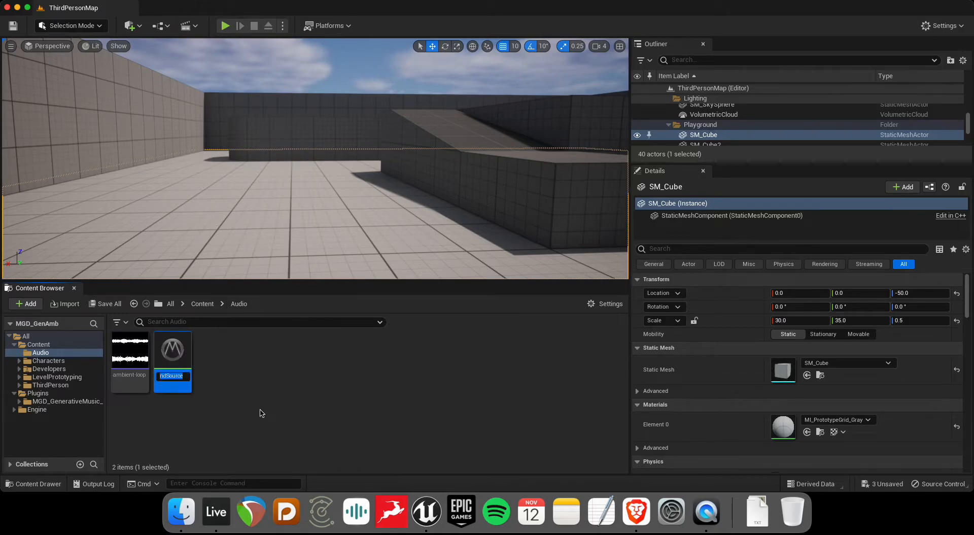
{"action": "type", "text": "_sounds"}
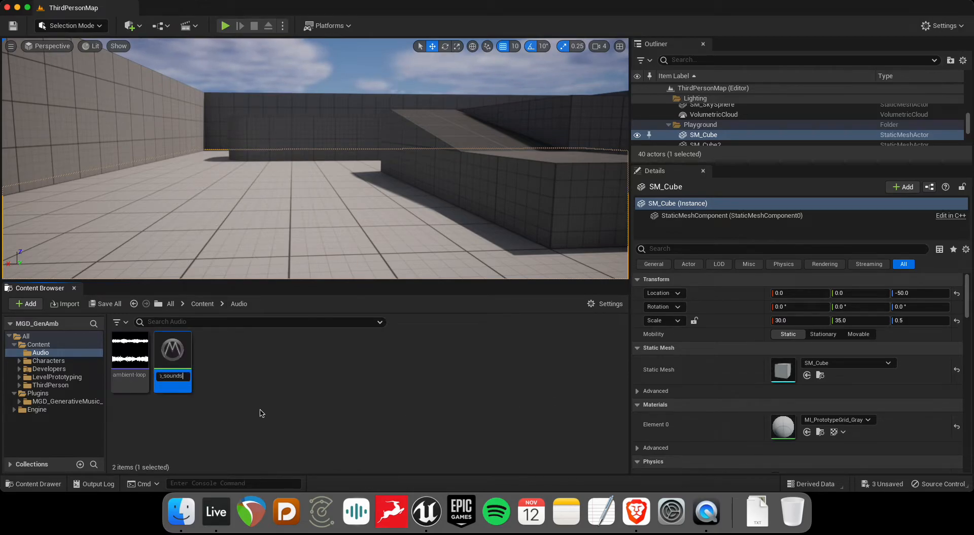
Step: Add stereo Wave Player nodes to the new MetaSound graph beside the Wave Asset input
{"action": "double_click", "coordinate": [172, 350]}
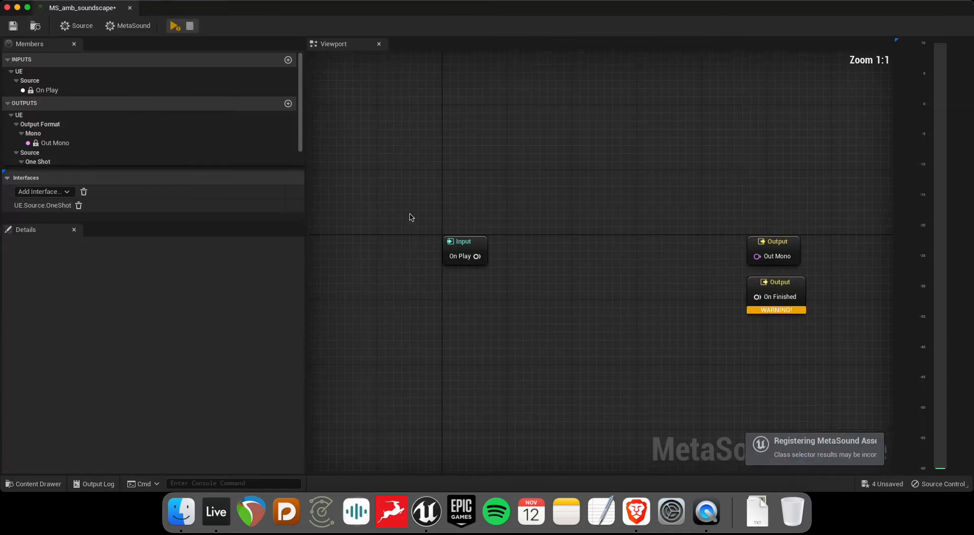
{"action": "type", "text": "wav"}
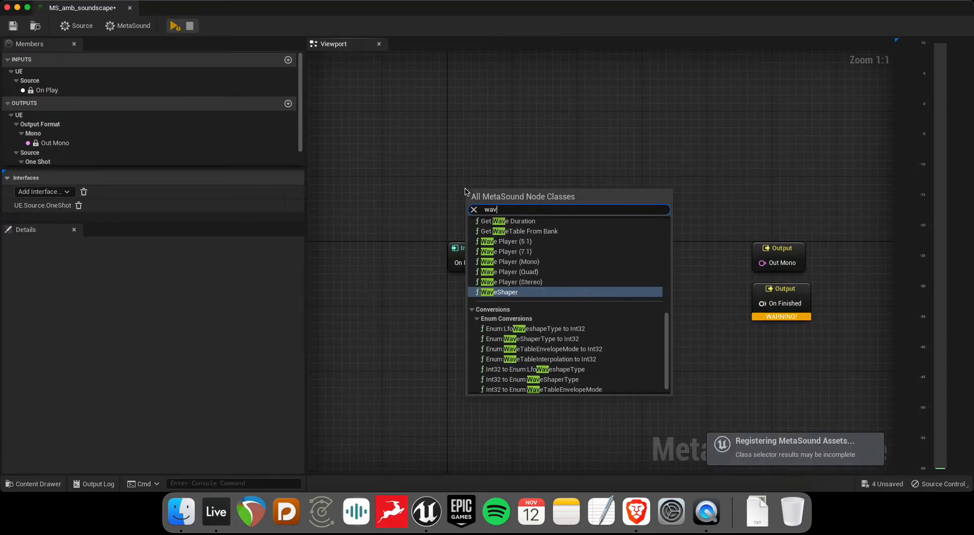
{"action": "left_click", "coordinate": [511, 281]}
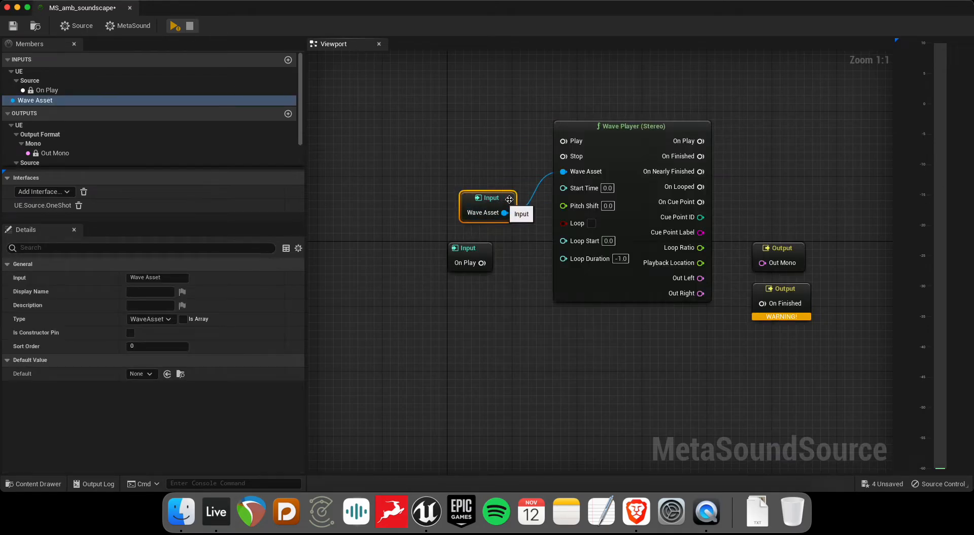
{"action": "left_click_drag", "start_coordinate": [488, 205], "coordinate": [435, 189]}
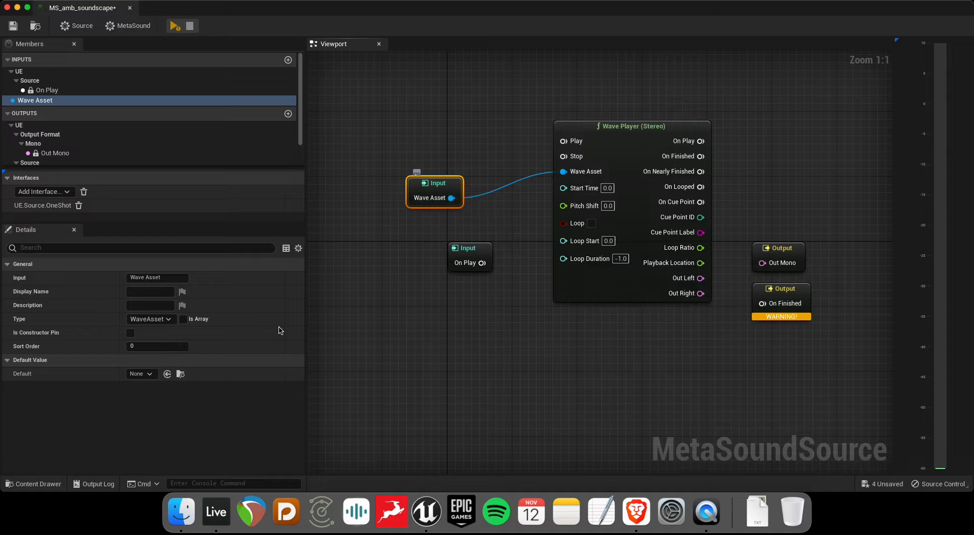
Step: Set the Wave Asset input's default to ambient-loop and feed it to both wave players
{"action": "left_click", "coordinate": [139, 374]}
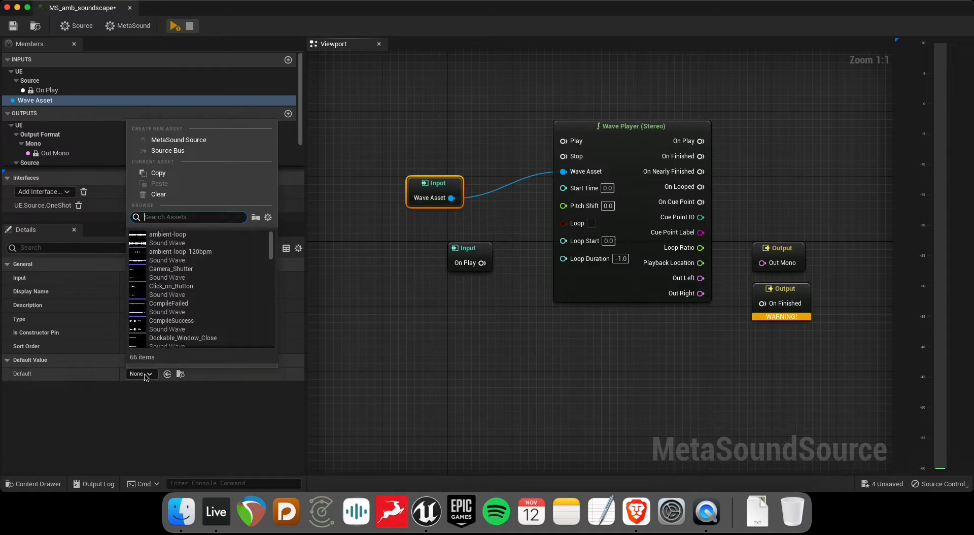
{"action": "left_click", "coordinate": [167, 234]}
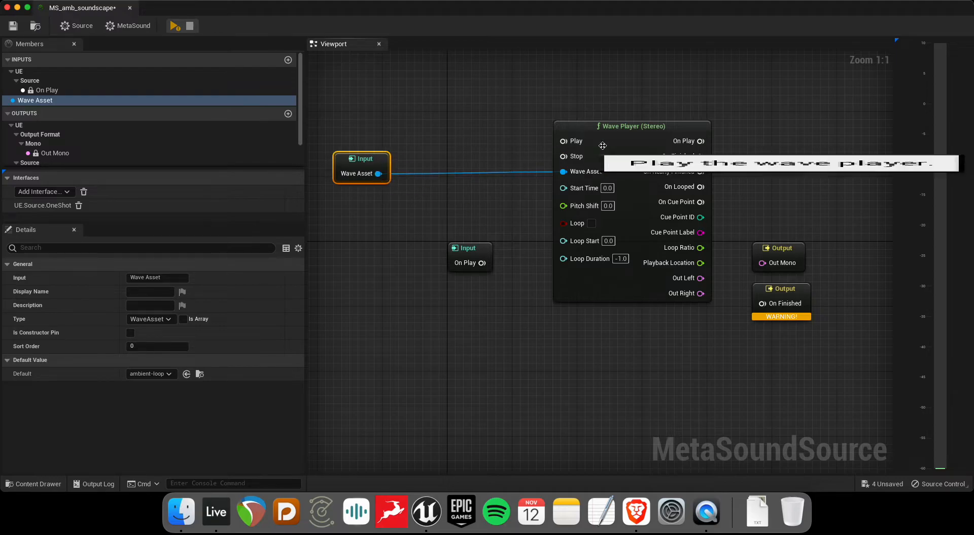
{"action": "left_click", "coordinate": [678, 319]}
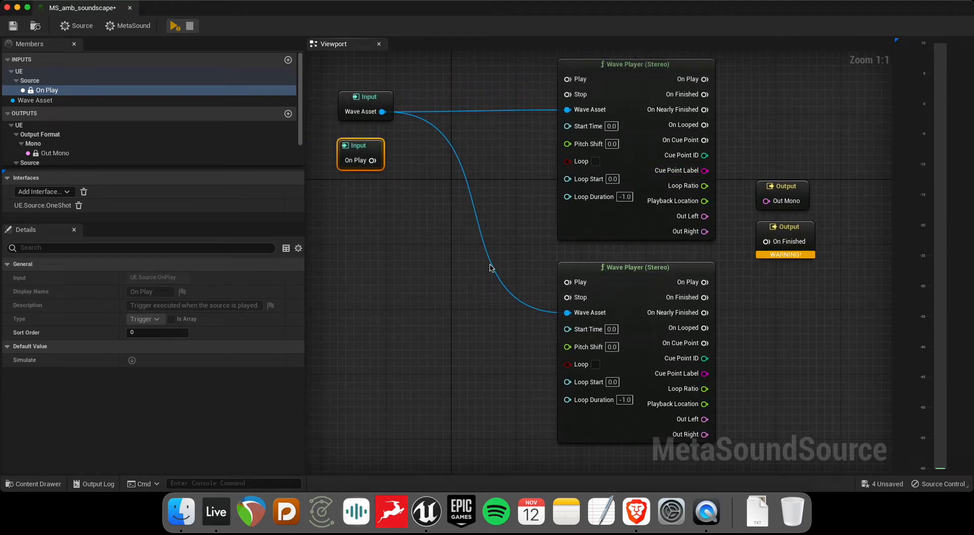
Step: Start the second player at a random time within the wave's duration via Get Wave Duration and Random (Time)
{"action": "left_click_drag", "start_coordinate": [384, 111], "coordinate": [408, 274]}
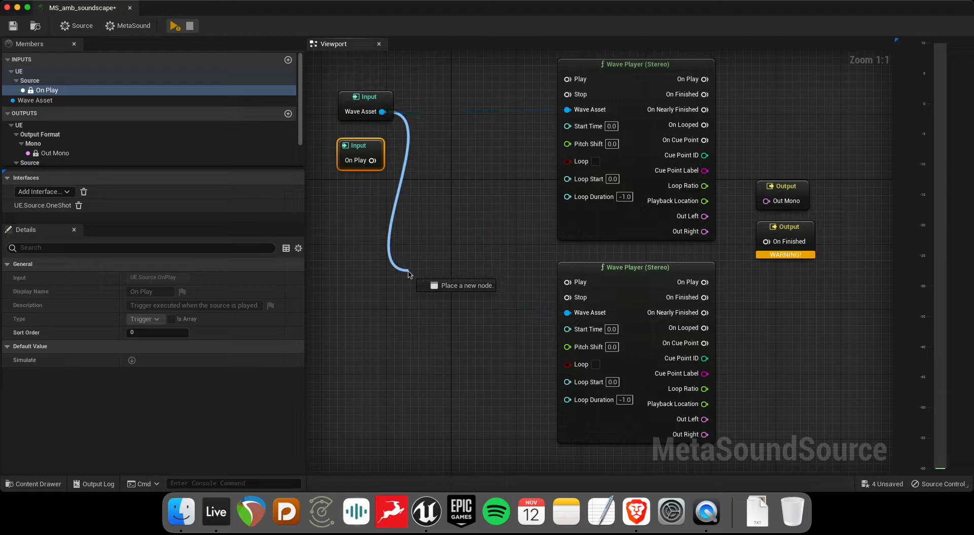
{"action": "left_click_drag", "start_coordinate": [383, 111], "coordinate": [410, 273]}
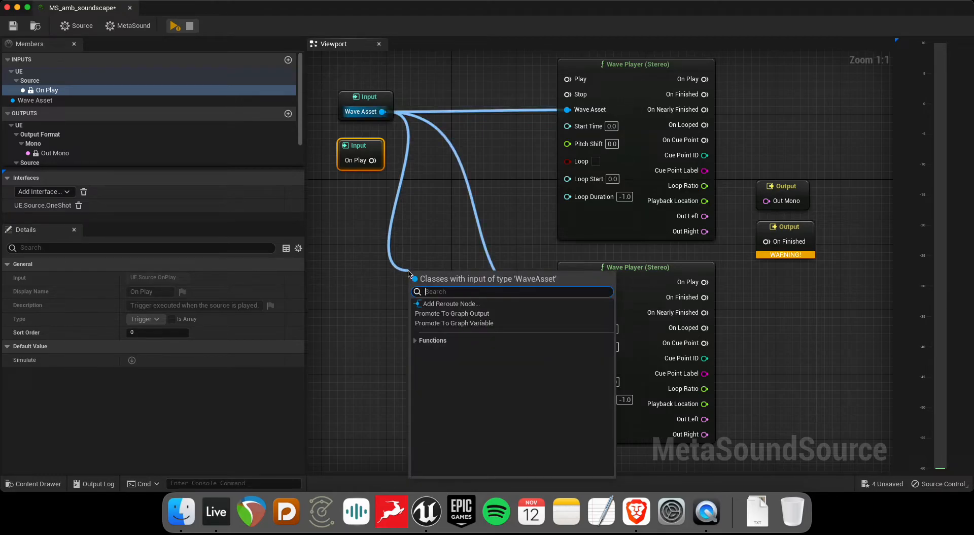
{"action": "type", "text": "random"}
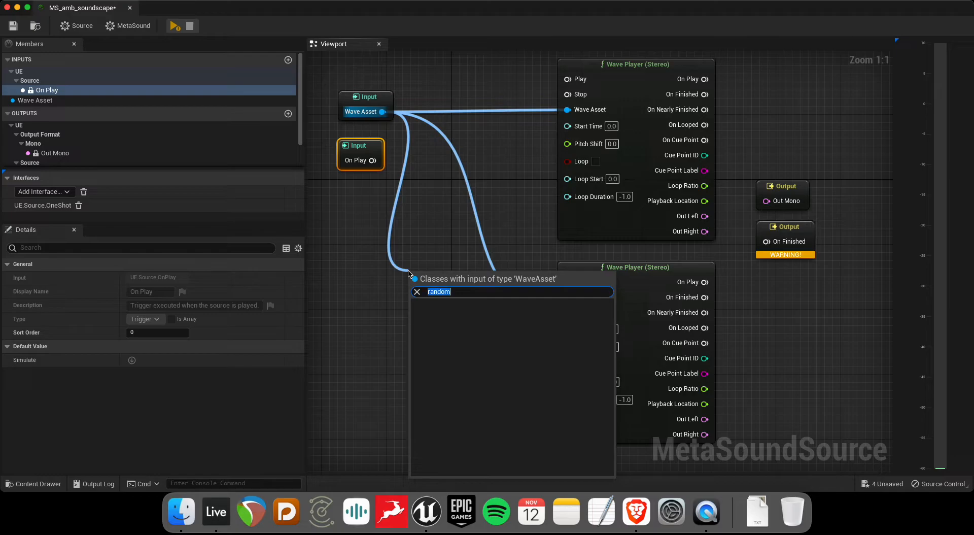
{"action": "type", "text": "wave"}
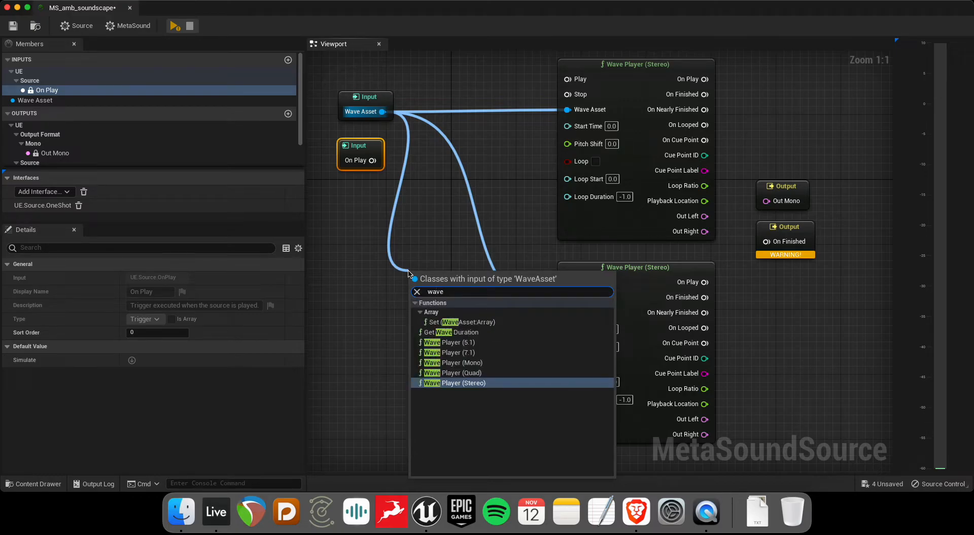
{"action": "left_click", "coordinate": [453, 331]}
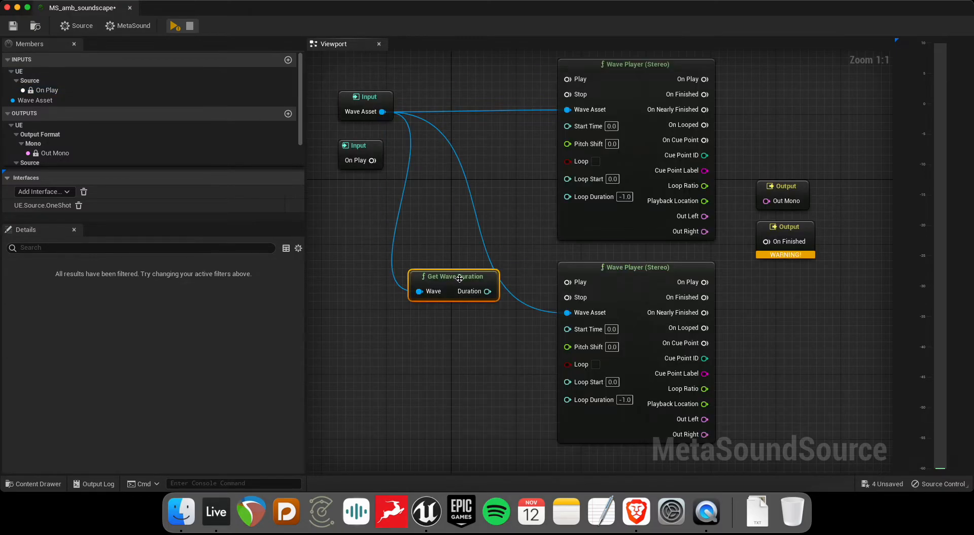
{"action": "left_click_drag", "start_coordinate": [454, 285], "coordinate": [367, 349]}
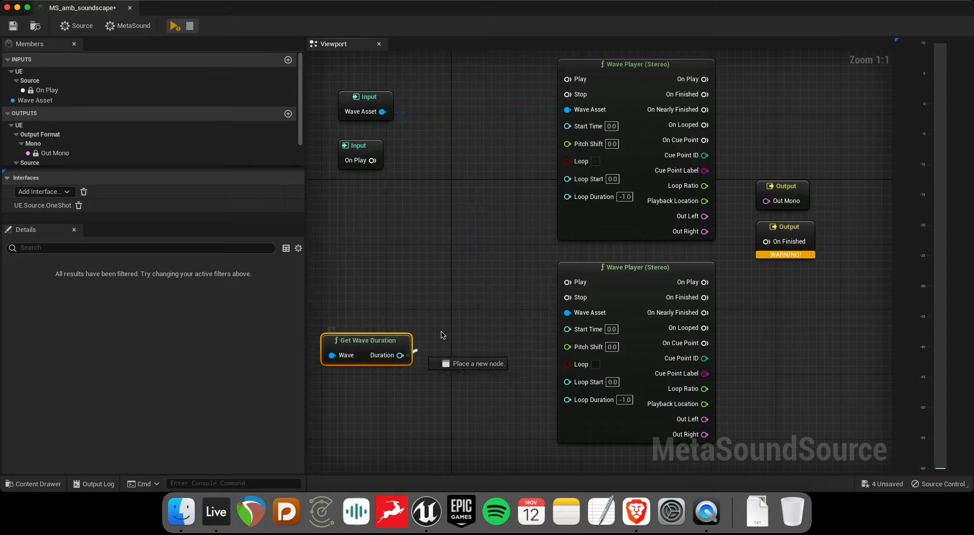
{"action": "type", "text": "random"}
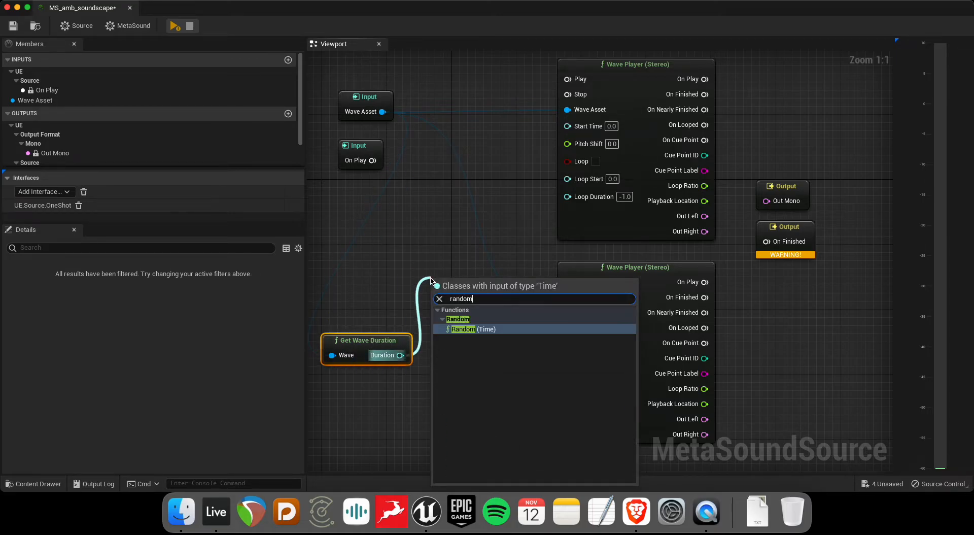
{"action": "left_click", "coordinate": [476, 328]}
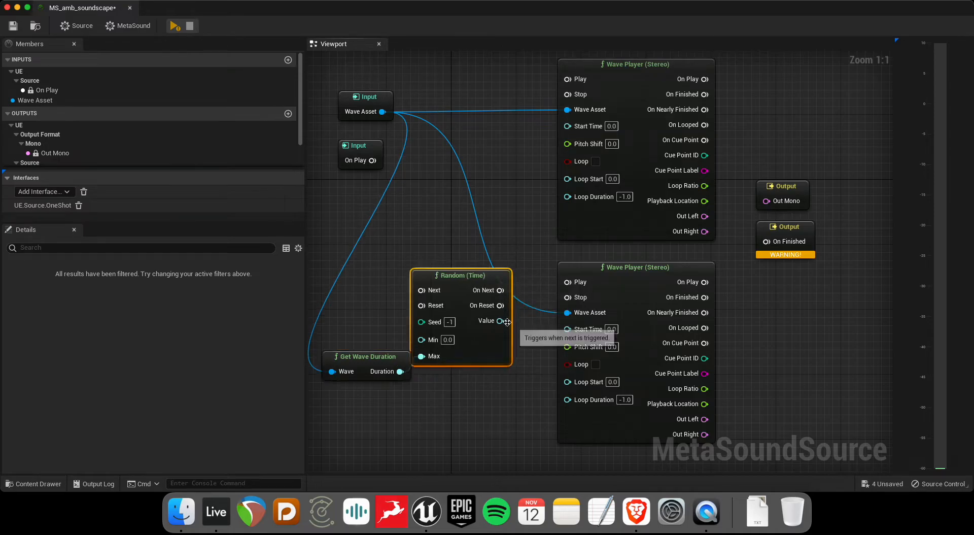
{"action": "left_click_drag", "start_coordinate": [507, 322], "coordinate": [565, 327]}
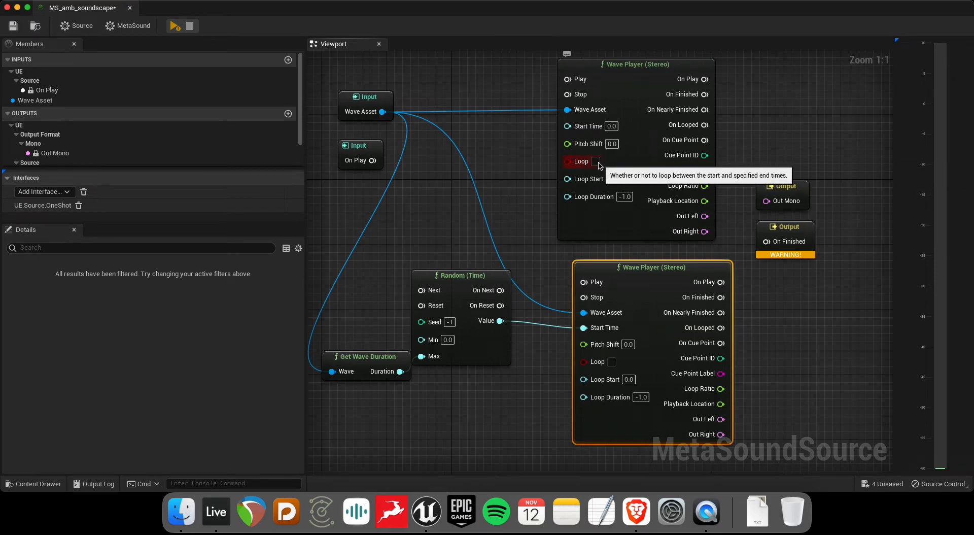
Step: Enable looping on the wave players and trigger their Play from On Play
{"action": "left_click", "coordinate": [595, 161]}
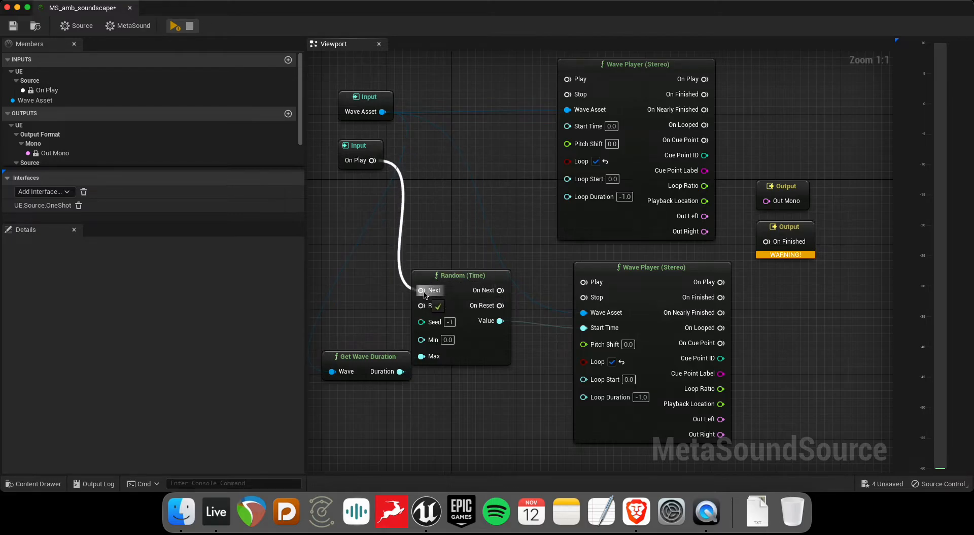
{"action": "mouse_move", "coordinate": [498, 290]}
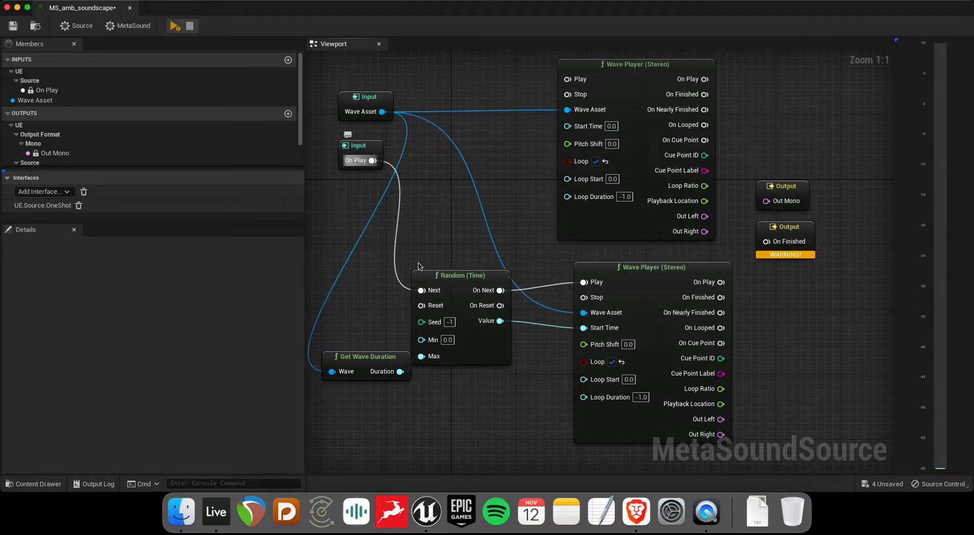
{"action": "left_click_drag", "start_coordinate": [372, 160], "coordinate": [565, 78]}
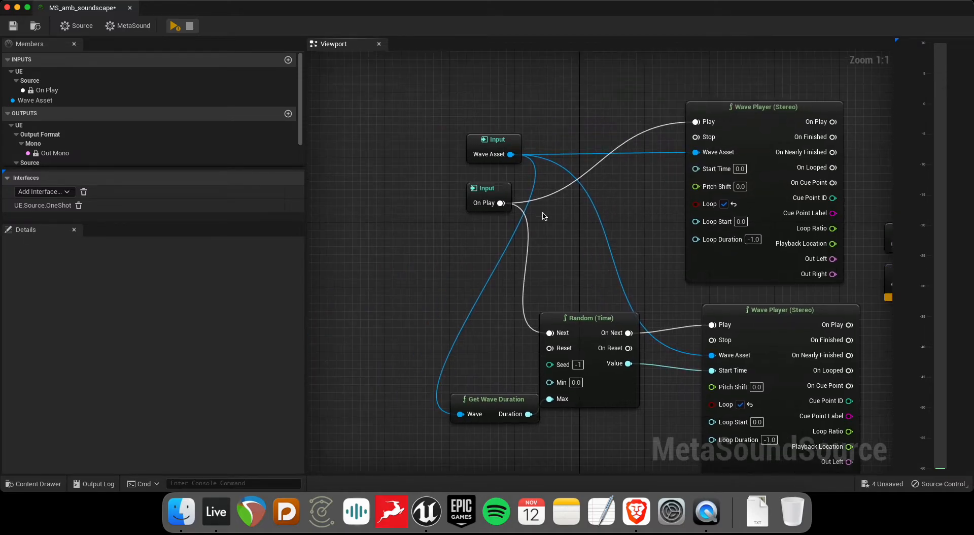
{"action": "left_click", "coordinate": [45, 90]}
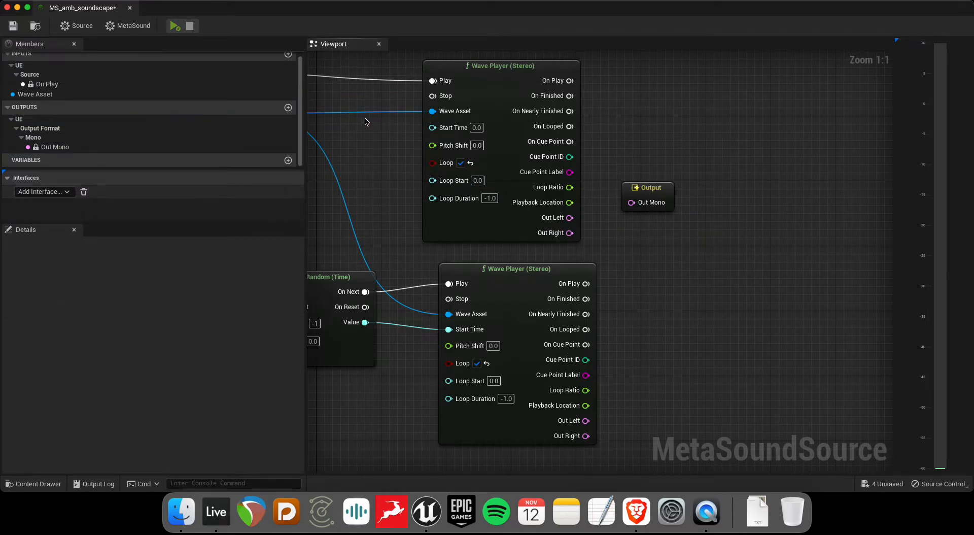
Step: Change the MetaSound output format from Mono to Stereo with Out Left and Out Right
{"action": "left_click", "coordinate": [55, 146]}
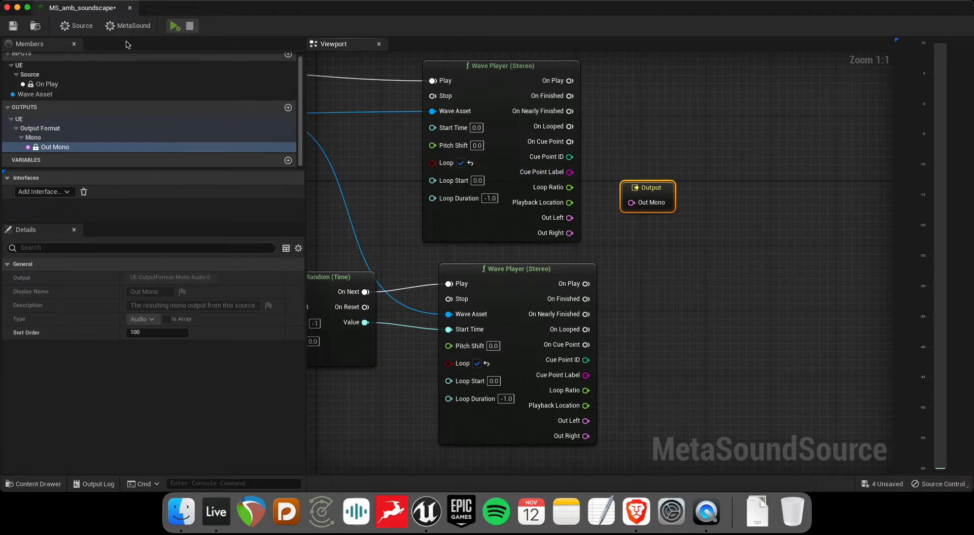
{"action": "left_click", "coordinate": [155, 277]}
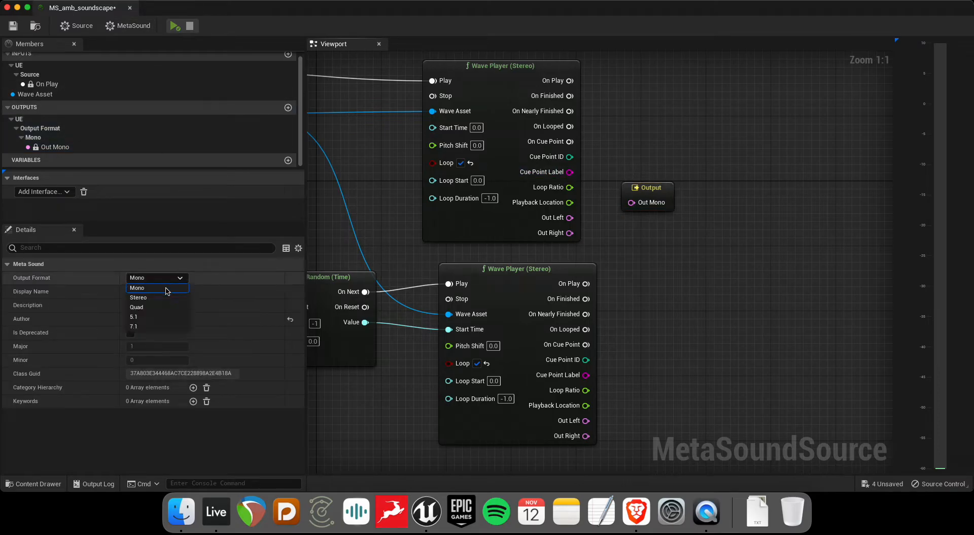
{"action": "left_click", "coordinate": [138, 297]}
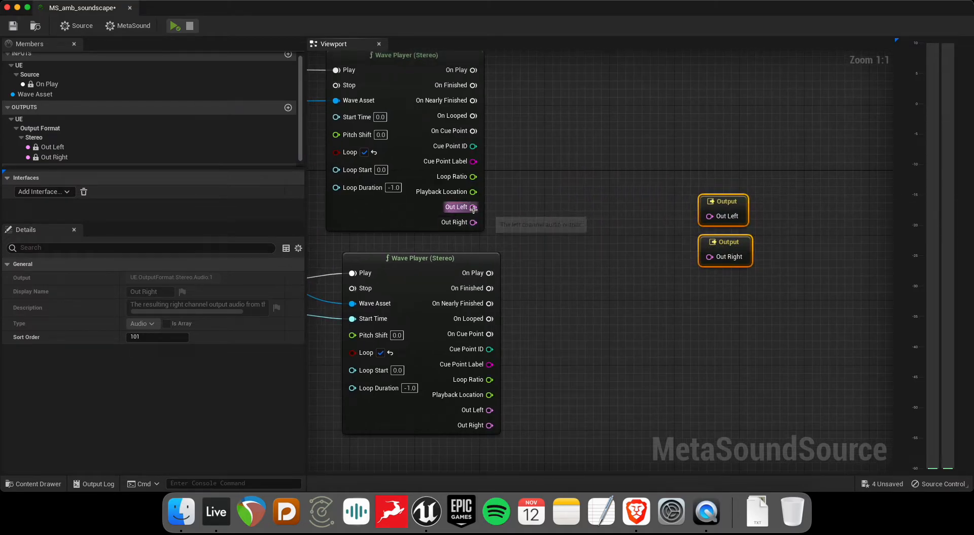
Step: Blend the players' left and right channels through two Crossfade (Audio, 2) nodes with a graph-input value
{"action": "type", "text": "c"}
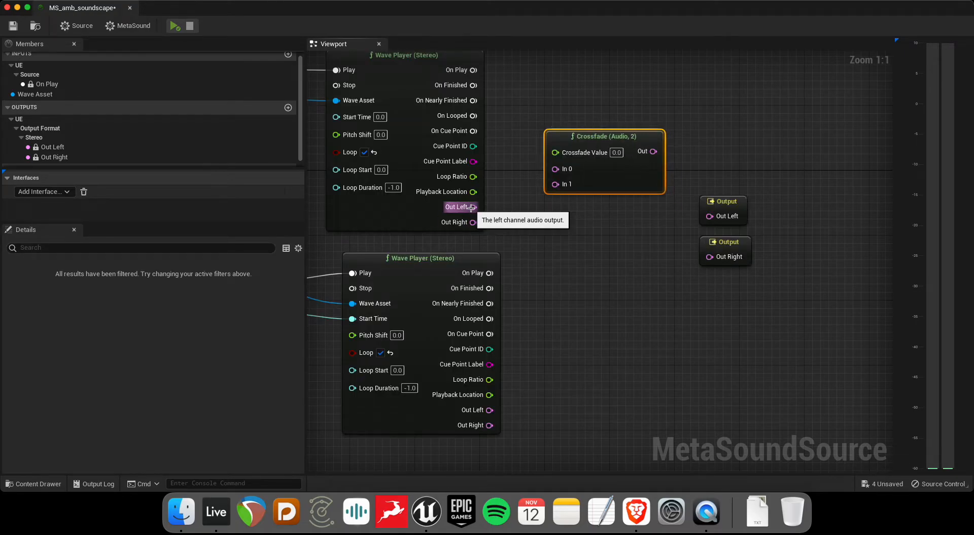
{"action": "left_click", "coordinate": [724, 255]}
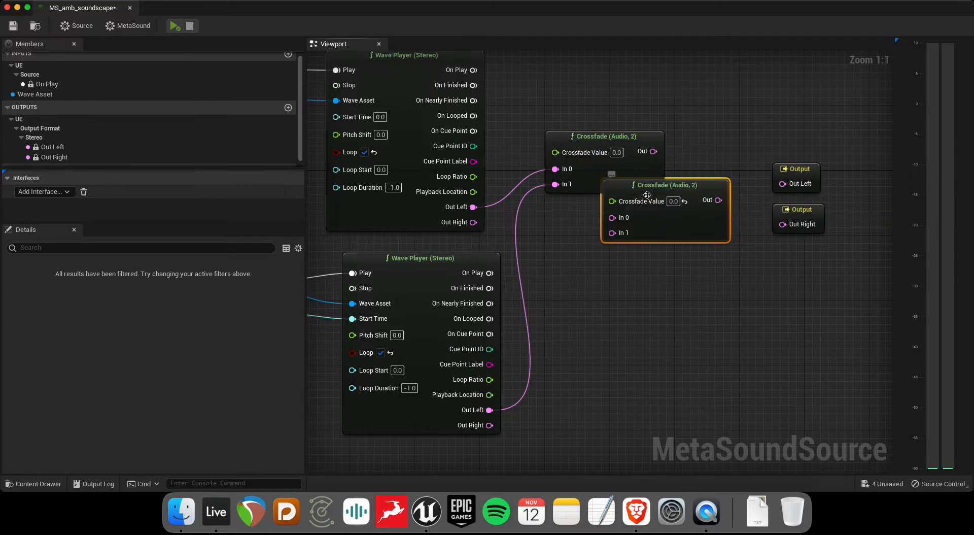
{"action": "left_click_drag", "start_coordinate": [665, 184], "coordinate": [640, 266]}
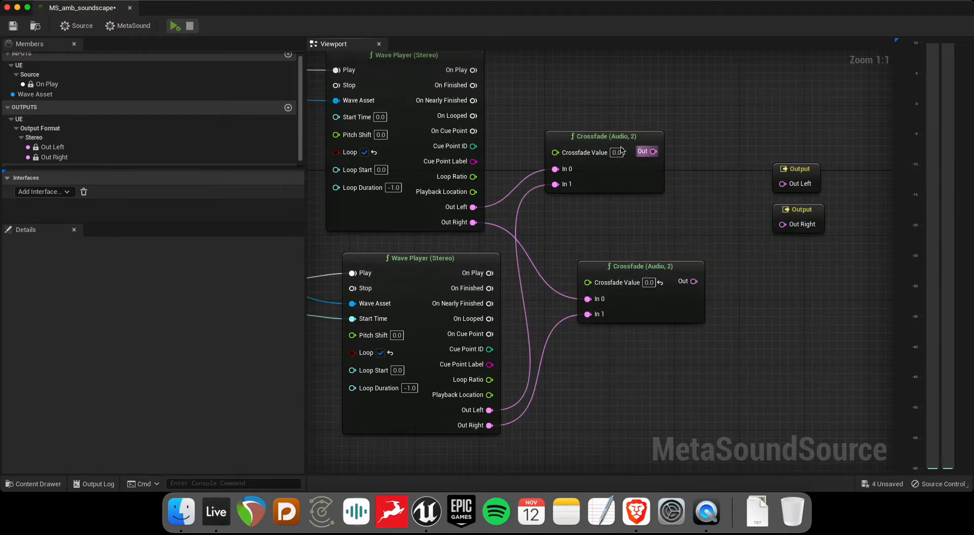
{"action": "right_click", "coordinate": [774, 233]}
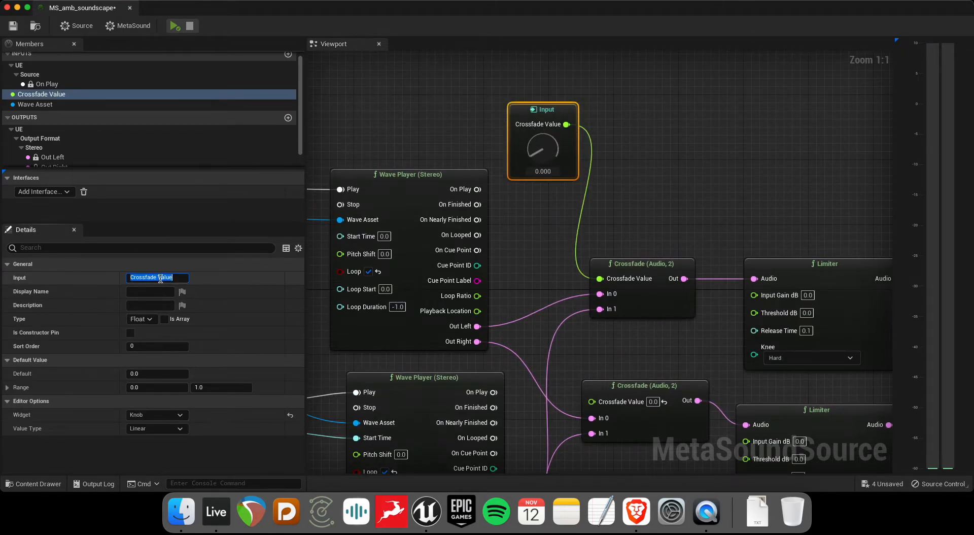
Step: Name the crossfade input Volume driving both crossfades, pitch the second player 7.0, and preview
{"action": "type", "text": "Volume"}
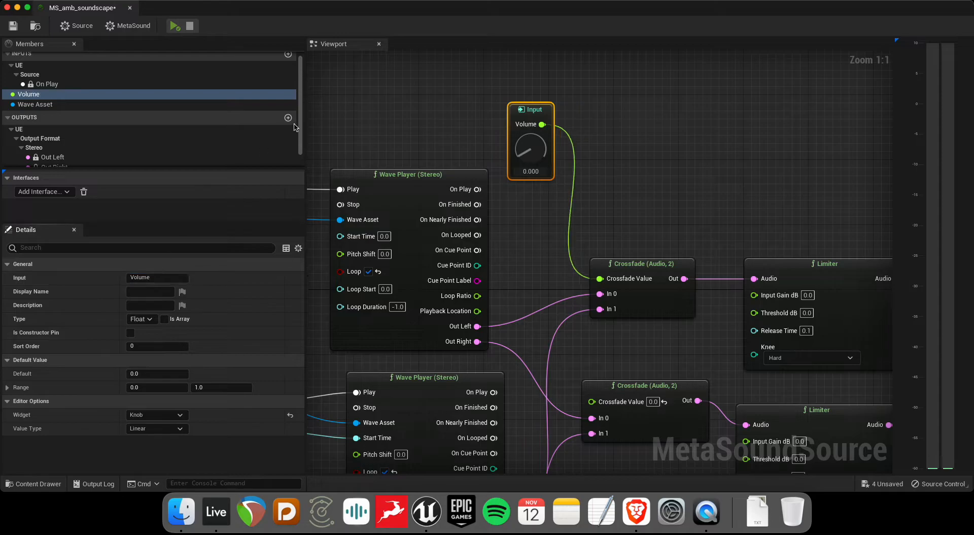
{"action": "left_click_drag", "start_coordinate": [542, 124], "coordinate": [584, 385]}
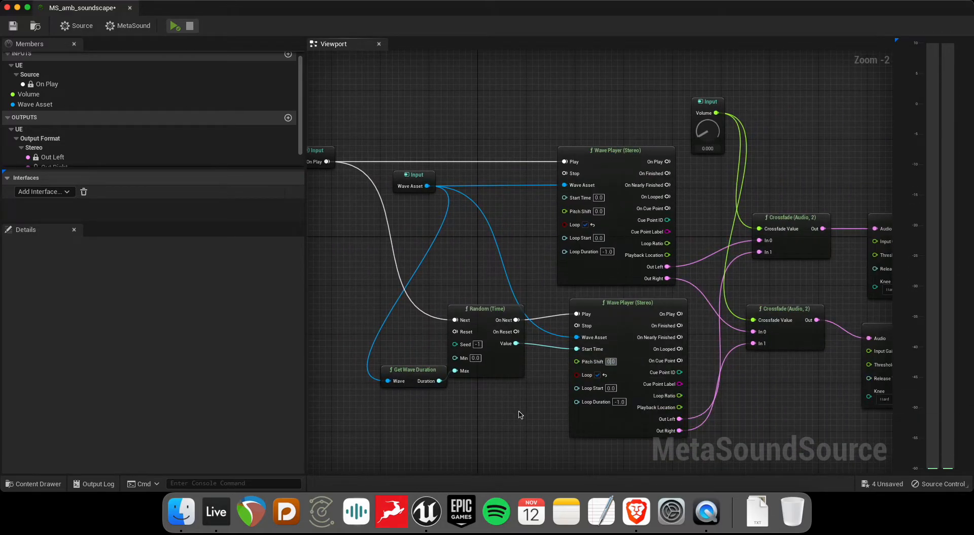
{"action": "mouse_move", "coordinate": [679, 388]}
{"action": "type", "text": "7"}
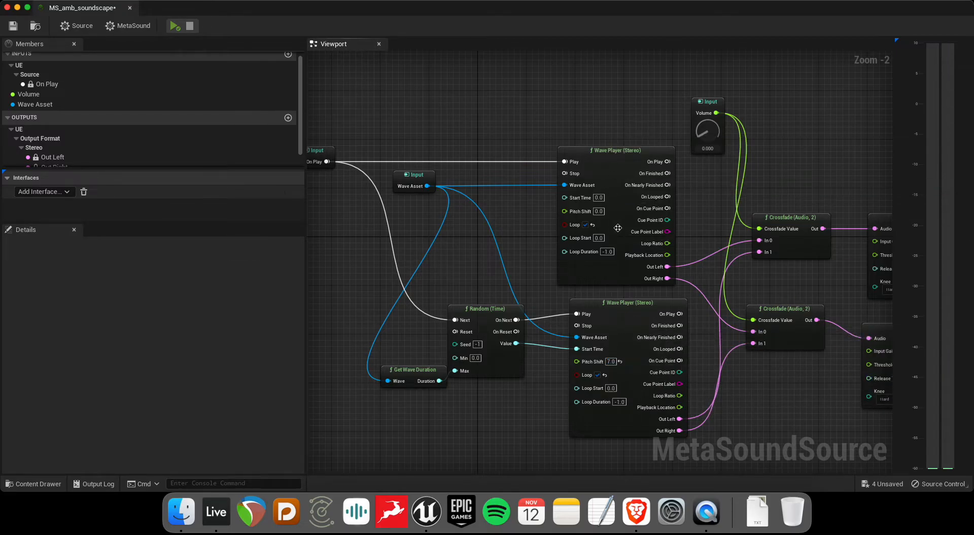
{"action": "mouse_move", "coordinate": [547, 269]}
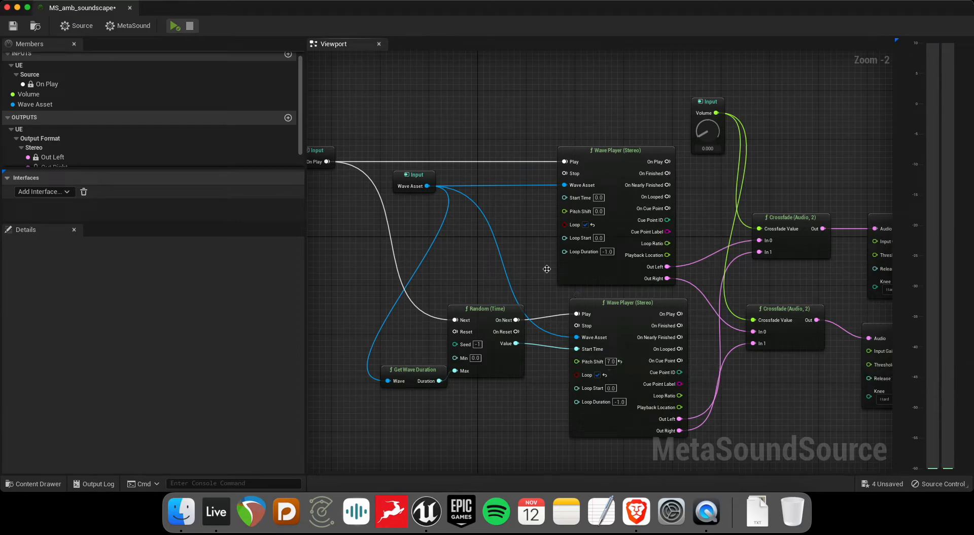
{"action": "mouse_move", "coordinate": [595, 107]}
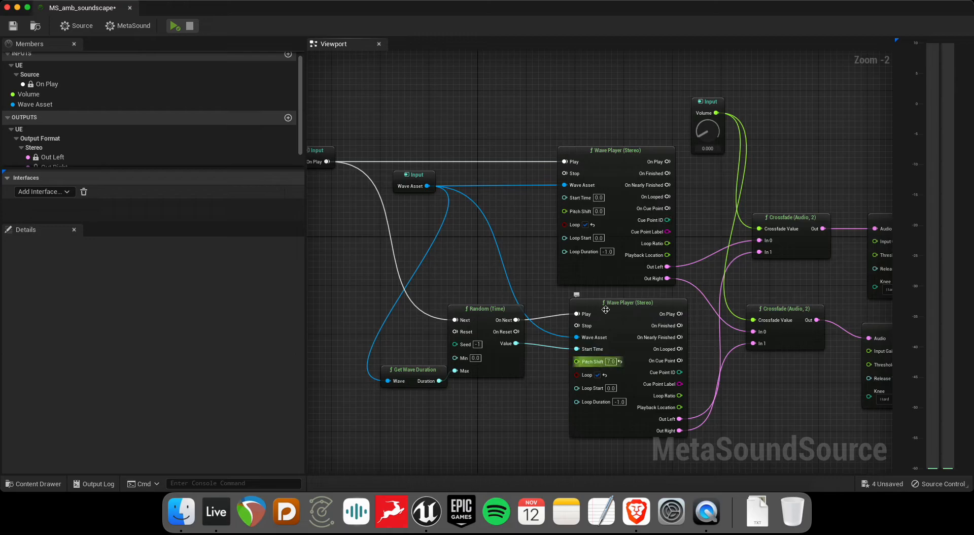
{"action": "left_click", "coordinate": [628, 309]}
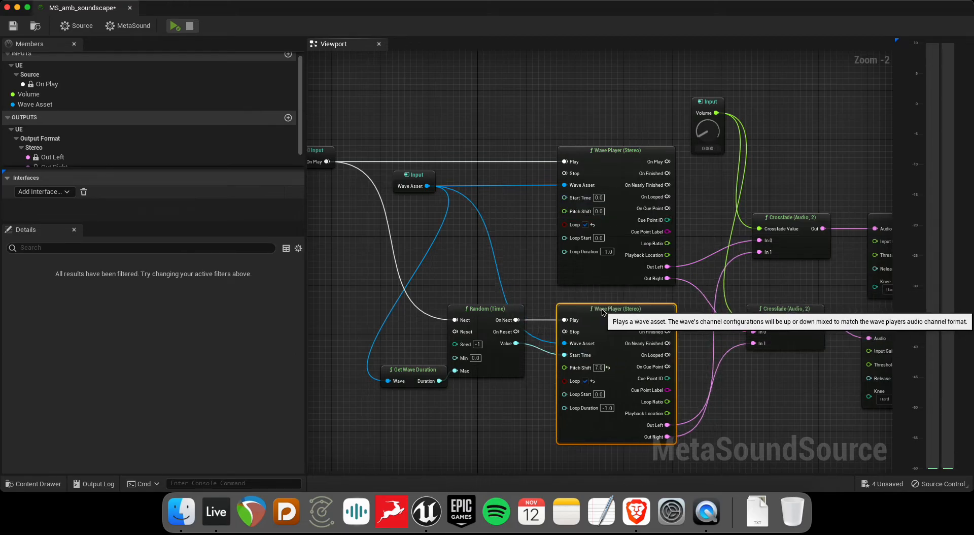
{"action": "left_click", "coordinate": [175, 26]}
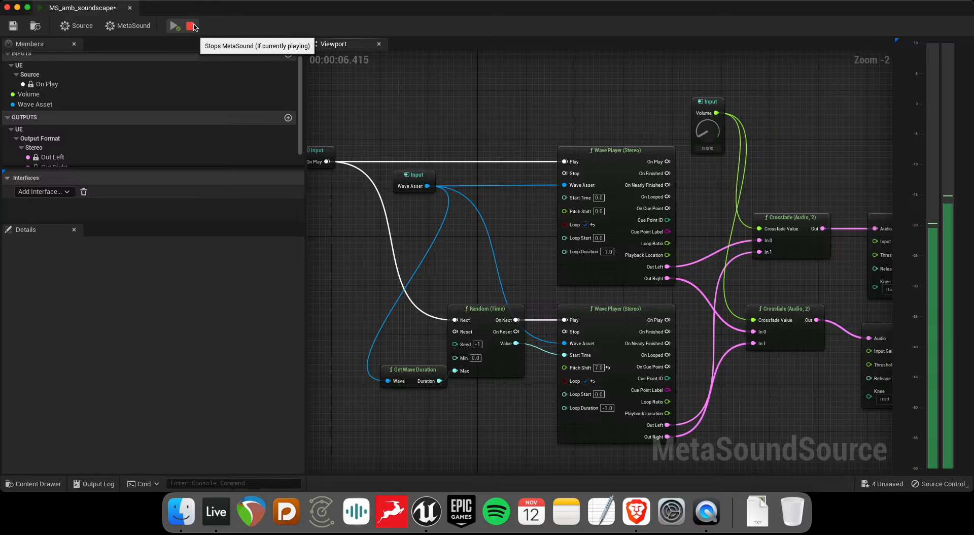
{"action": "left_click", "coordinate": [191, 25]}
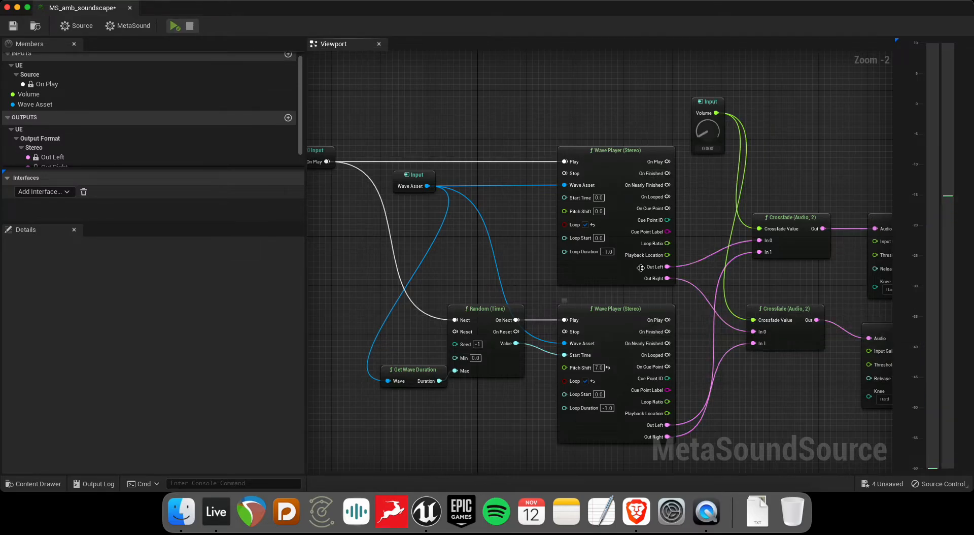
{"action": "mouse_move", "coordinate": [352, 86]}
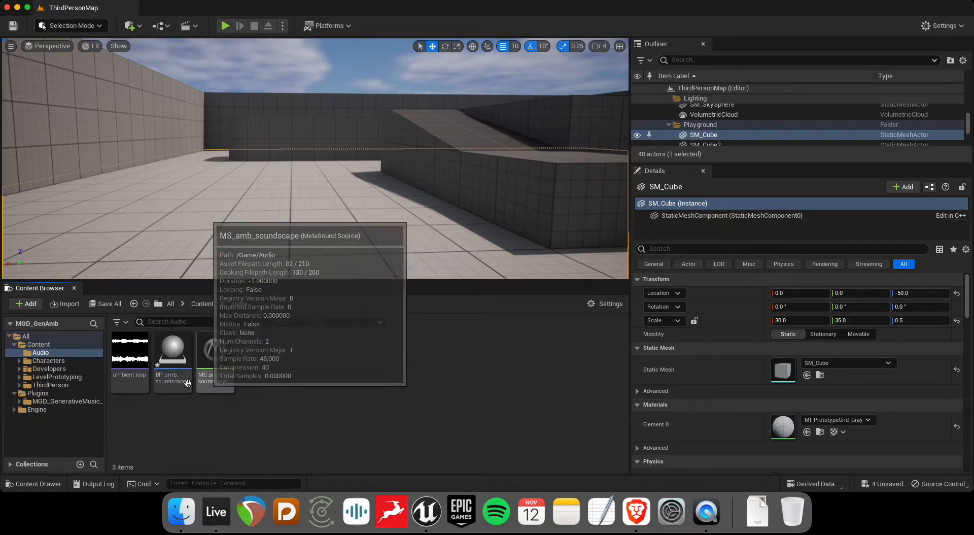
Step: Replace BP_amb_soundscape's Niagara component with an Audio component named MS_amb_soundscape
{"action": "double_click", "coordinate": [172, 348]}
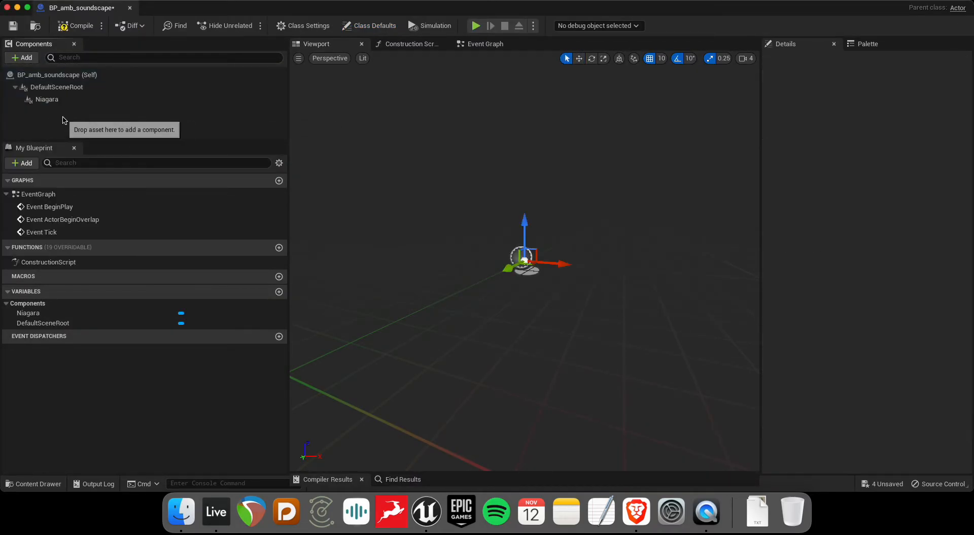
{"action": "right_click", "coordinate": [46, 99]}
{"action": "type", "text": "MS_amb"}
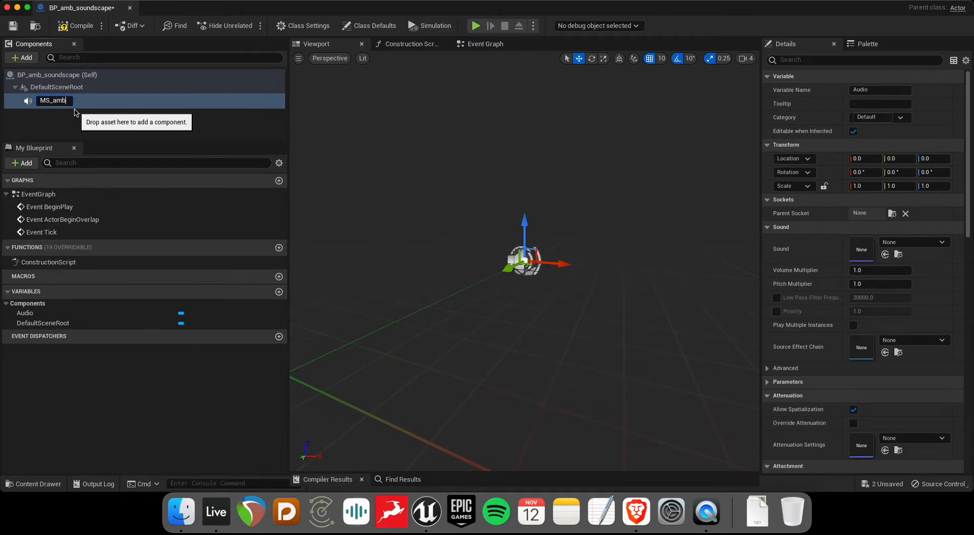
{"action": "type", "text": "as"}
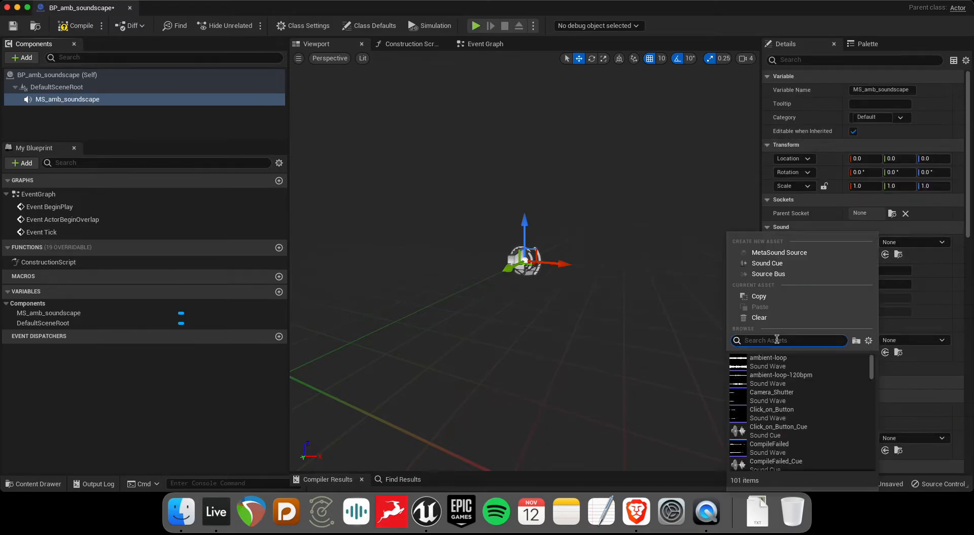
{"action": "type", "text": "m"}
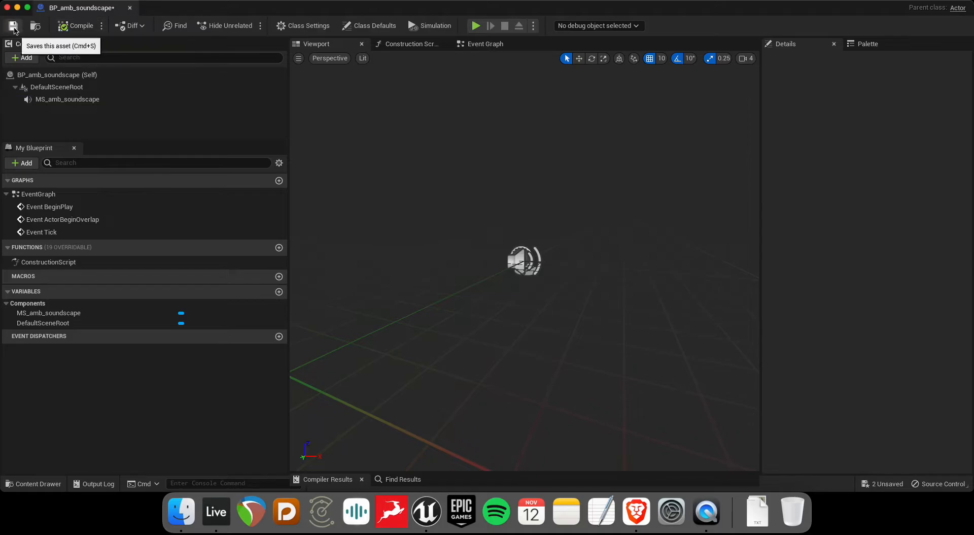
Step: Save the blueprint and add a Timeline node in the event graph
{"action": "left_click", "coordinate": [12, 25]}
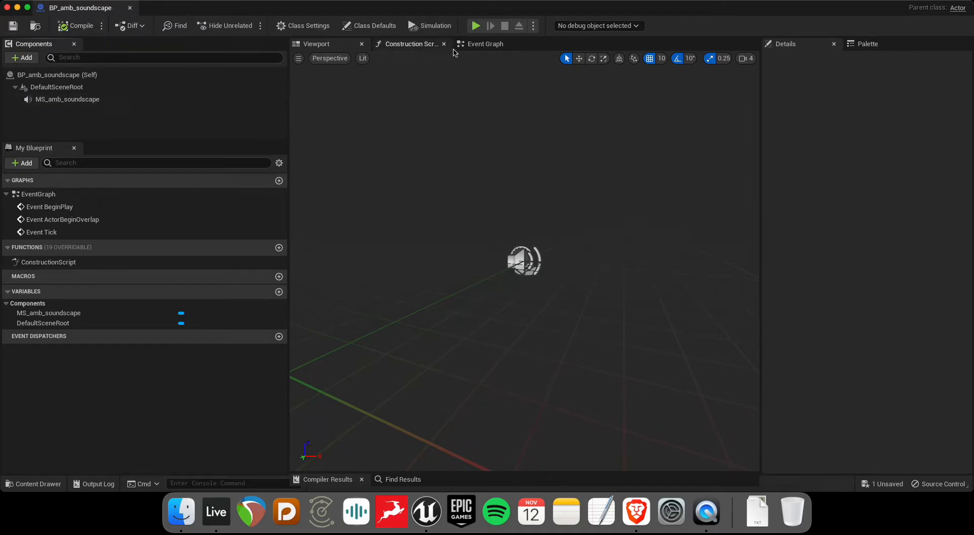
{"action": "left_click", "coordinate": [485, 44]}
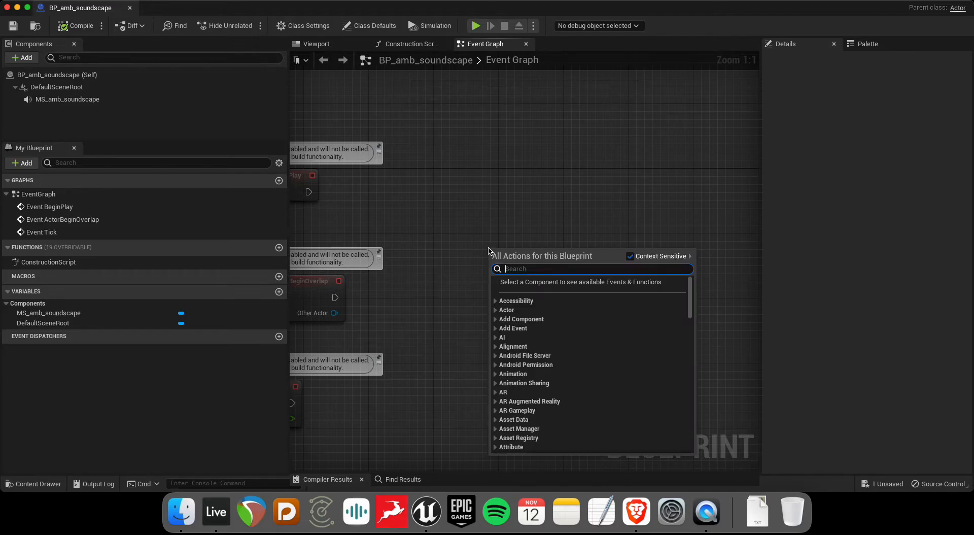
{"action": "type", "text": "timeline"}
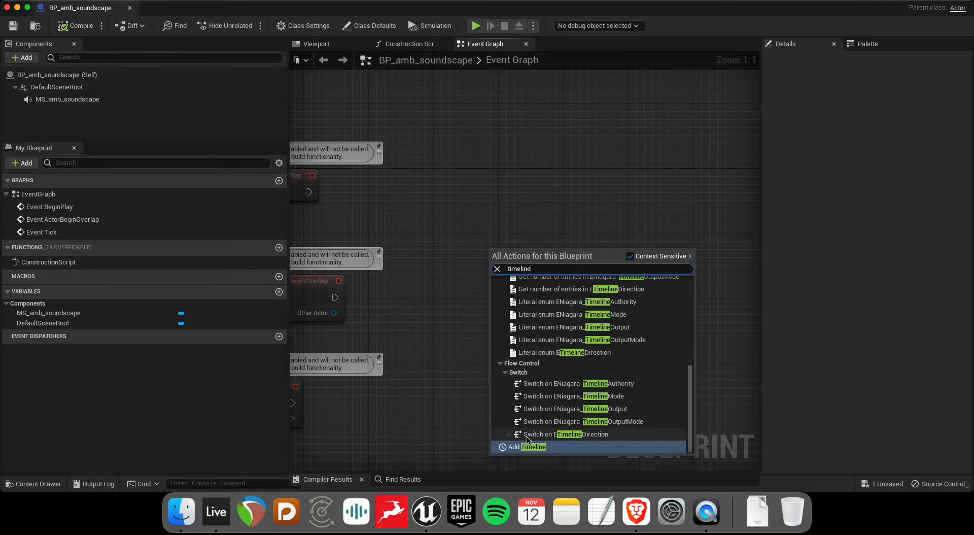
{"action": "left_click", "coordinate": [532, 447]}
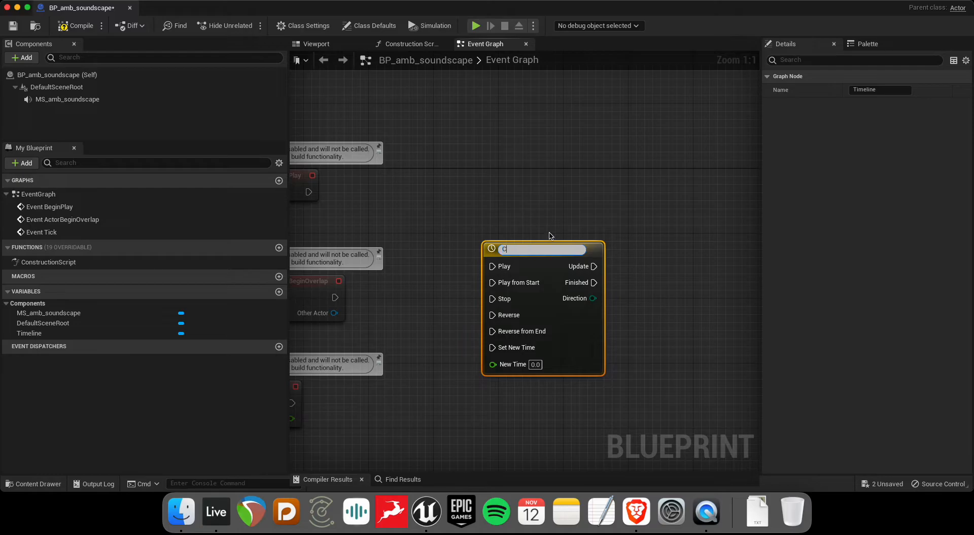
Step: Name the timeline Crossfade and bring up its timeline editor
{"action": "type", "text": "rossfade"}
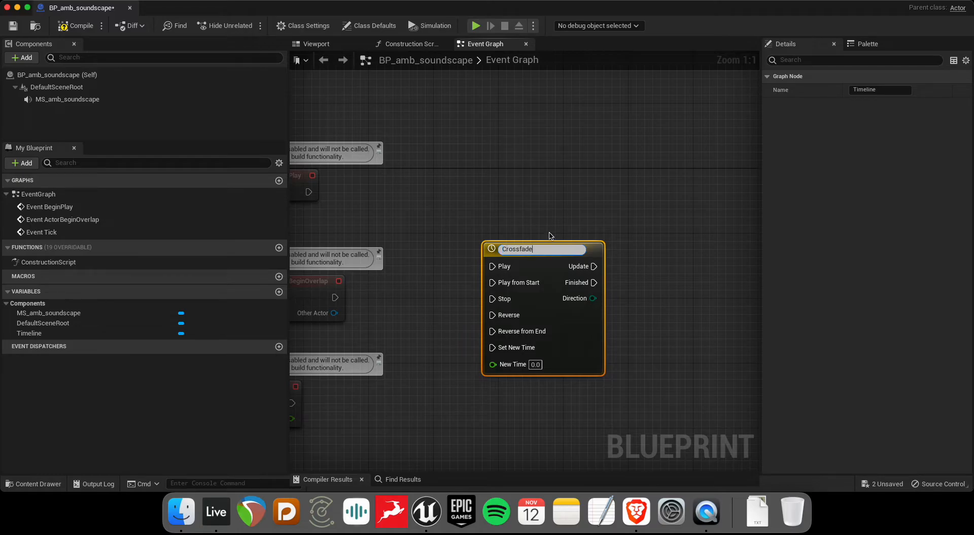
{"action": "key", "text": "enter"}
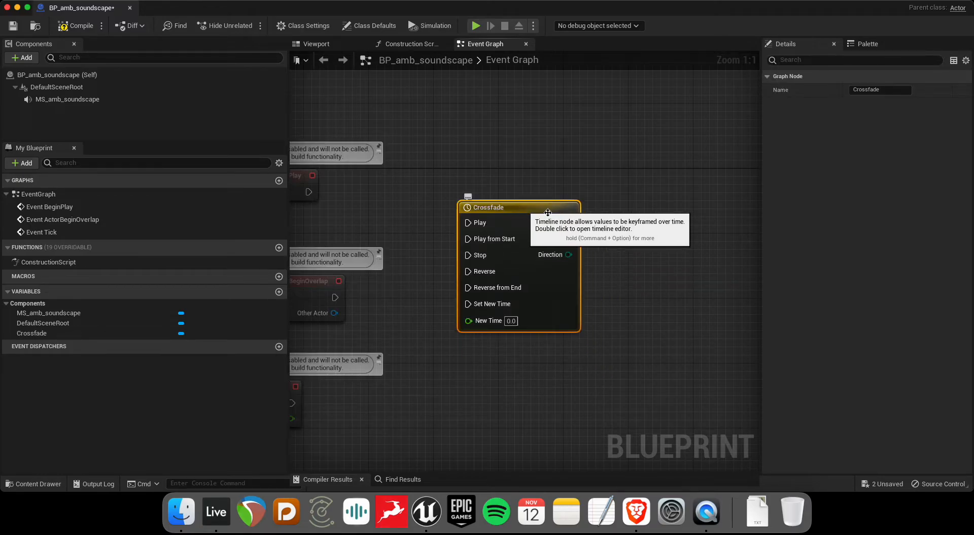
{"action": "double_click", "coordinate": [487, 208]}
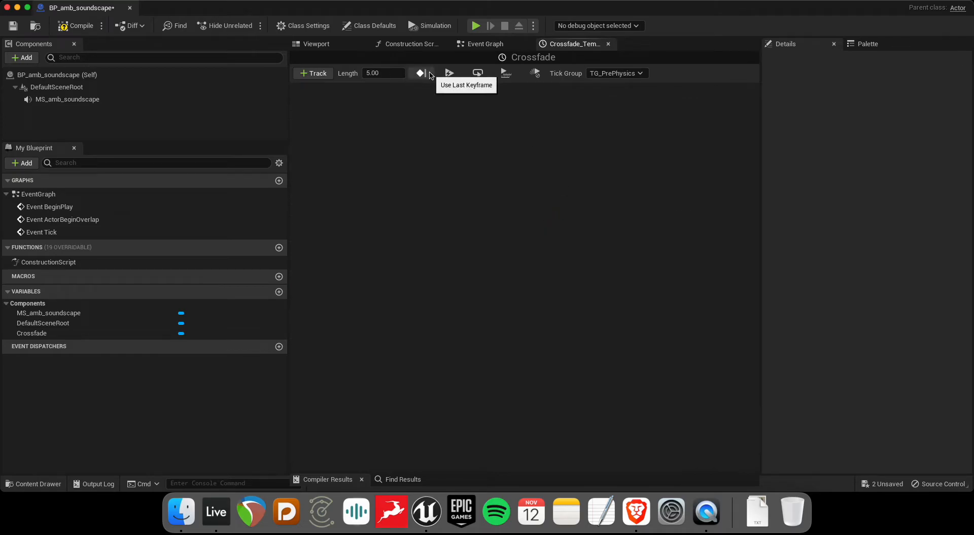
Step: Make the timeline auto-play and loop, 32 seconds long, with a float track named Crossfade
{"action": "left_click", "coordinate": [449, 73]}
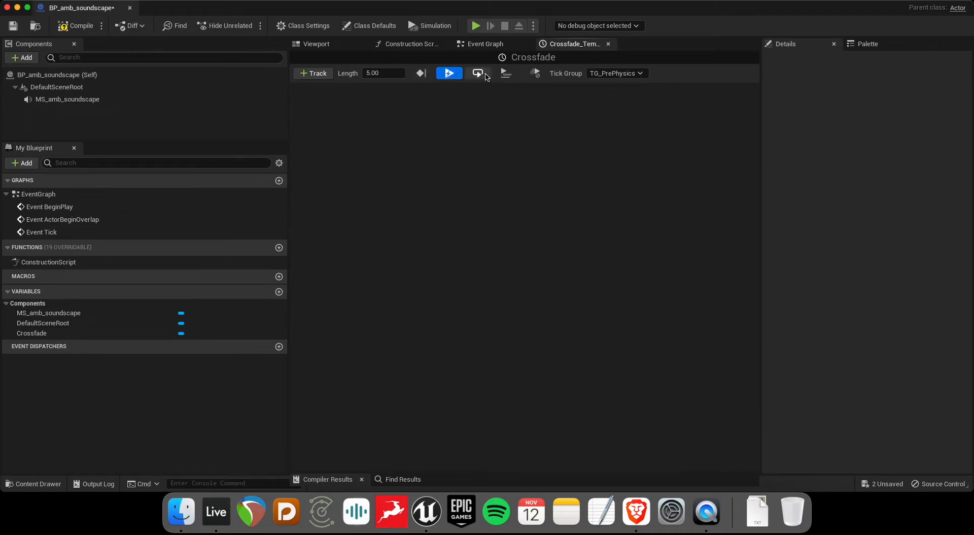
{"action": "left_click", "coordinate": [478, 74]}
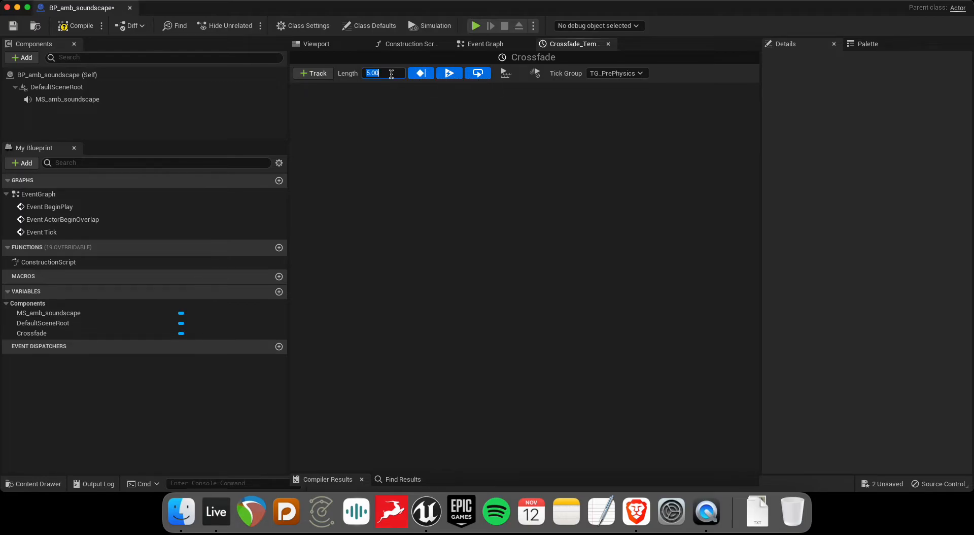
{"action": "type", "text": "32"}
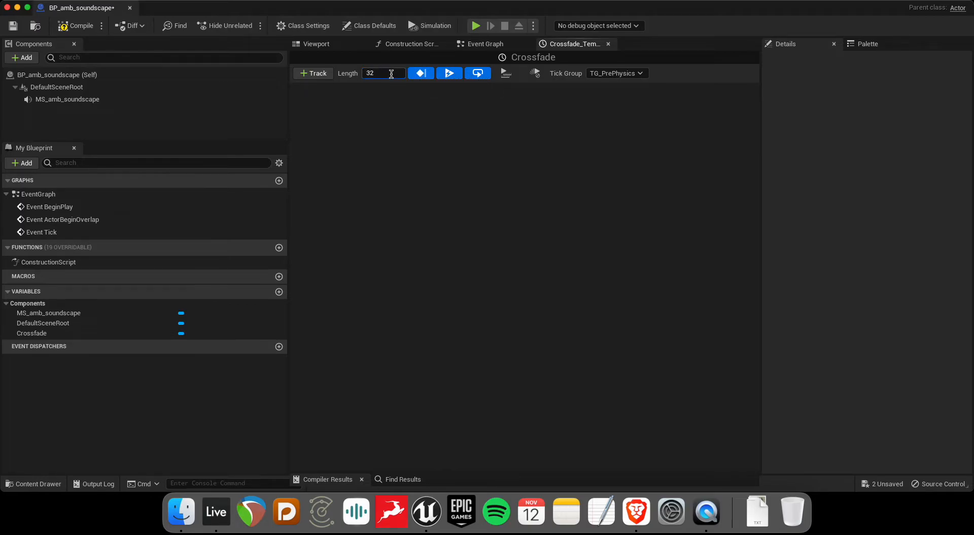
{"action": "left_click", "coordinate": [313, 73]}
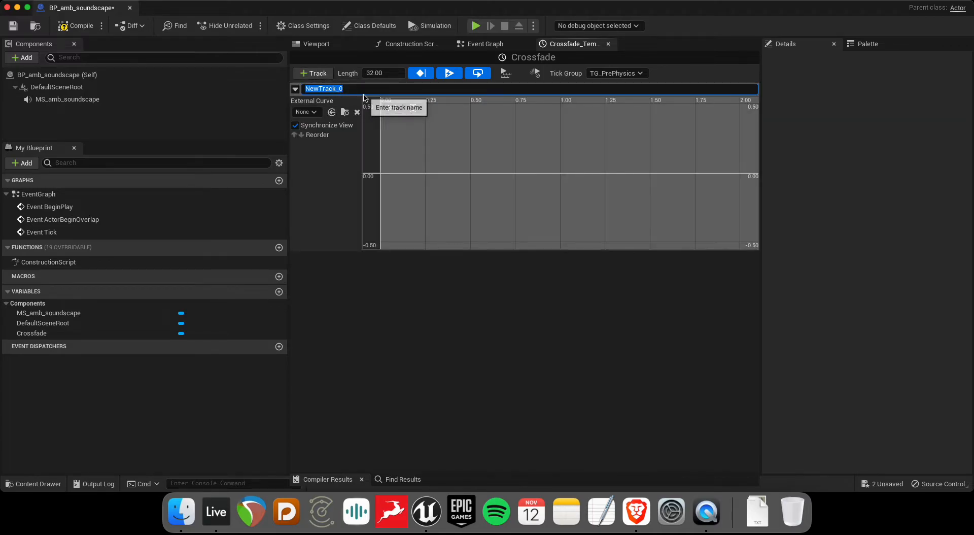
{"action": "type", "text": "Crossfade"}
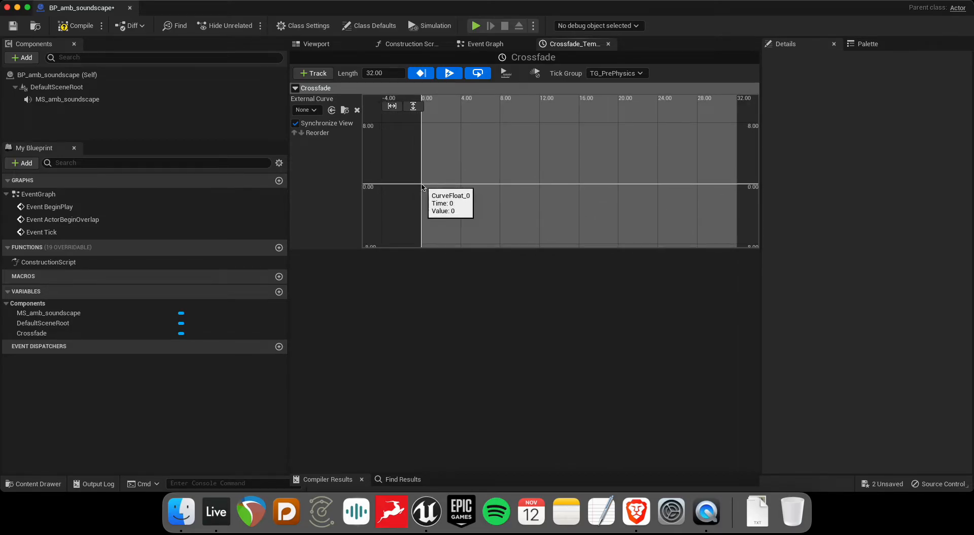
Step: Key the Crossfade curve to rise near 10 then fade to 0, with smooth Auto interpolation
{"action": "left_click", "coordinate": [422, 183]}
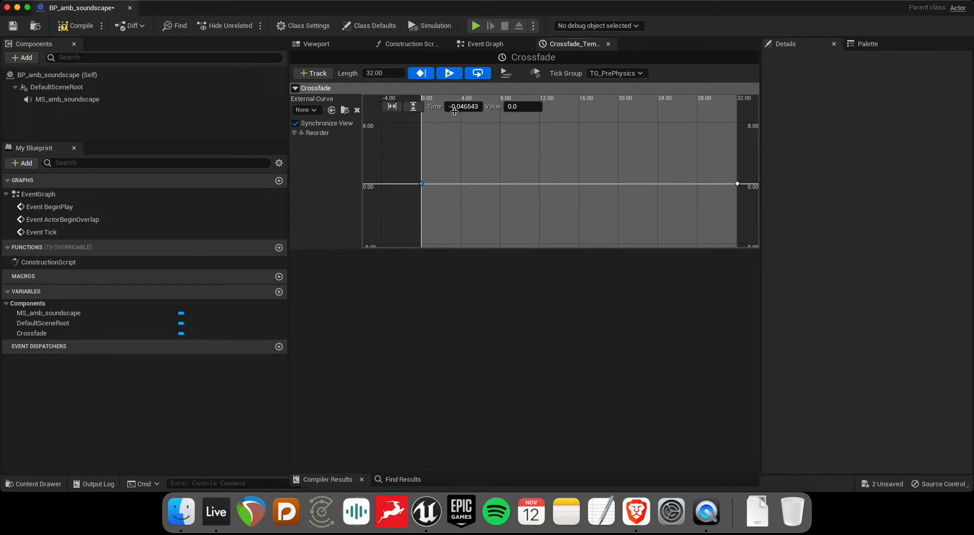
{"action": "mouse_move", "coordinate": [421, 184]}
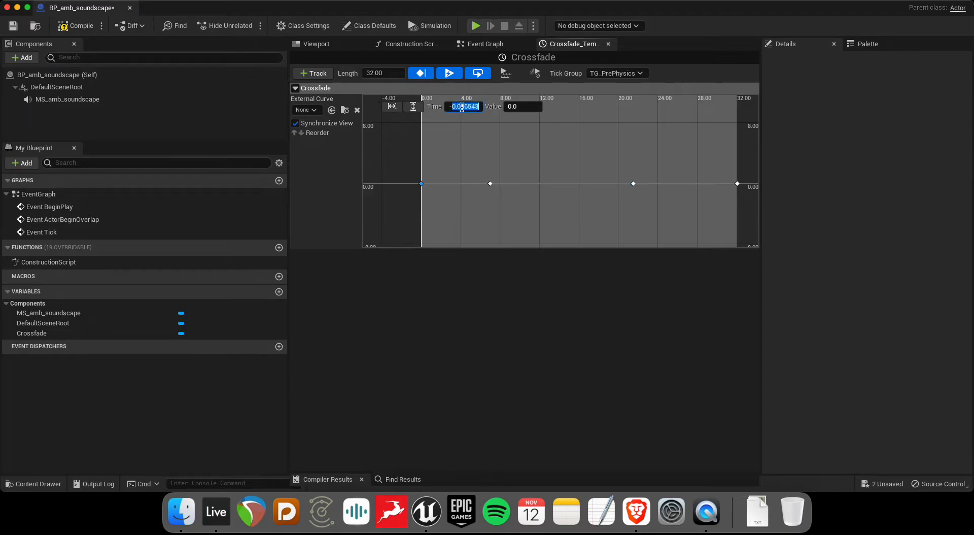
{"action": "type", "text": "0.0"}
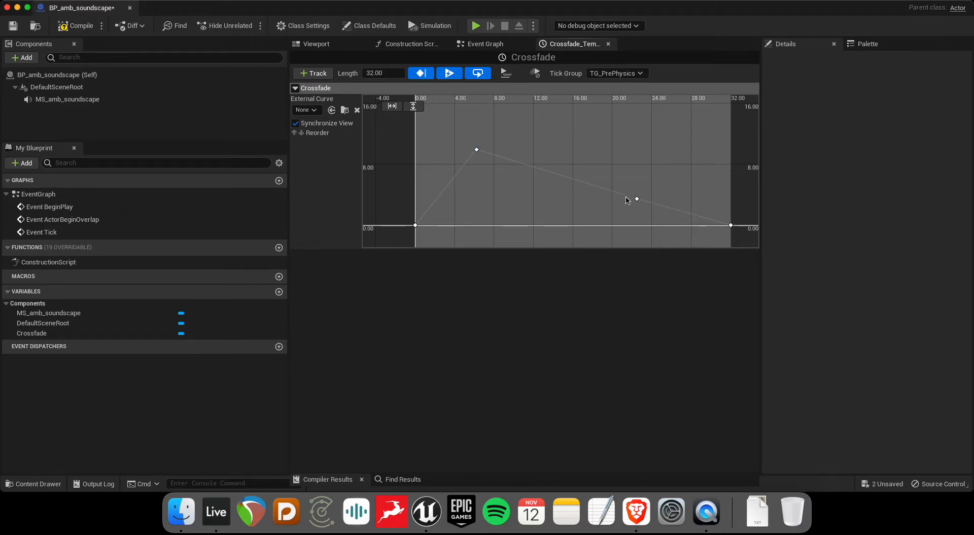
{"action": "left_click_drag", "start_coordinate": [636, 199], "coordinate": [563, 204]}
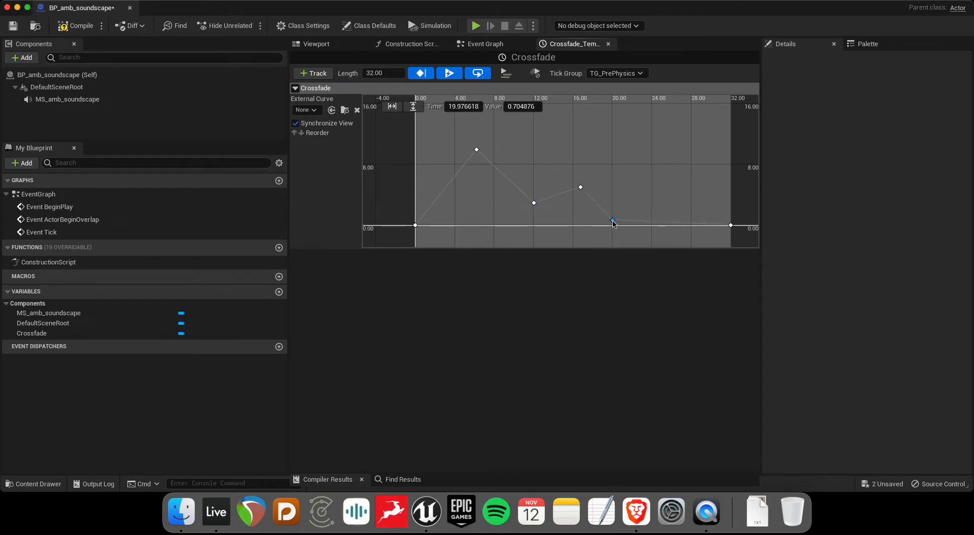
{"action": "left_click_drag", "start_coordinate": [612, 222], "coordinate": [640, 222]}
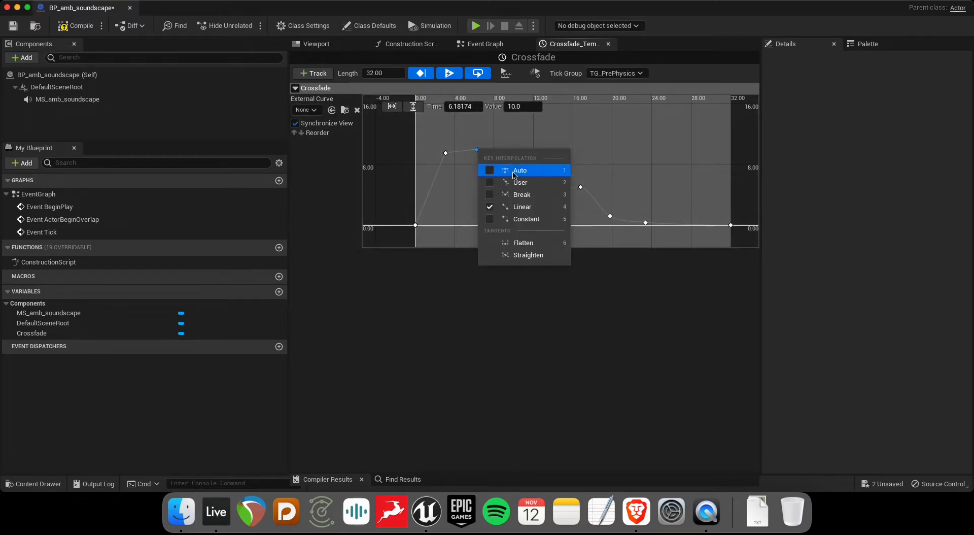
{"action": "left_click", "coordinate": [520, 170]}
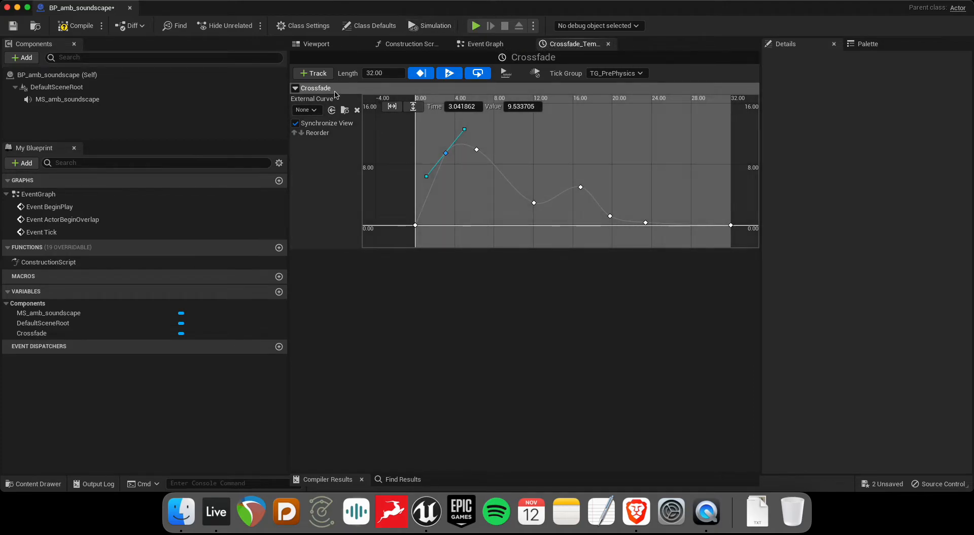
{"action": "left_click", "coordinate": [13, 26]}
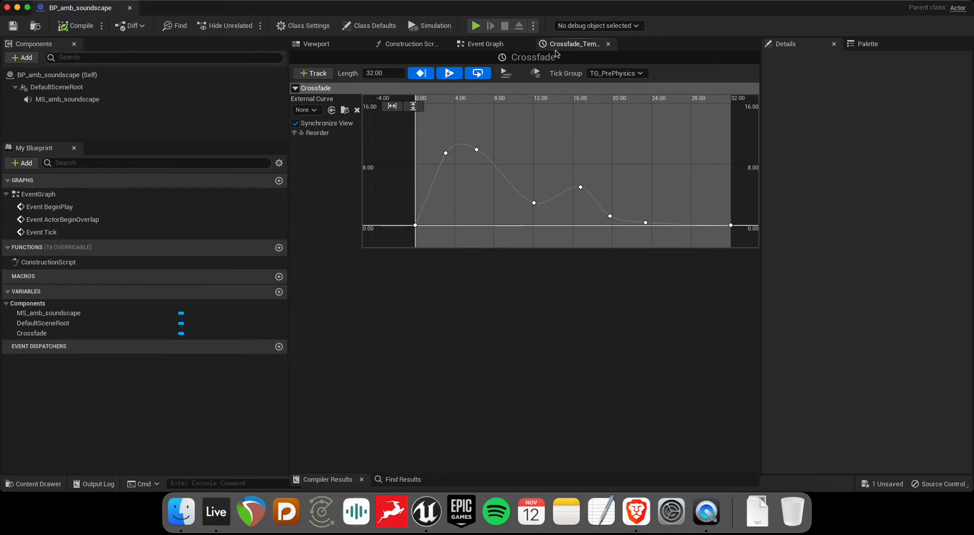
Step: Add a Set Float Parameter node targeting the MS_amb_soundscape component reference
{"action": "left_click", "coordinate": [484, 43]}
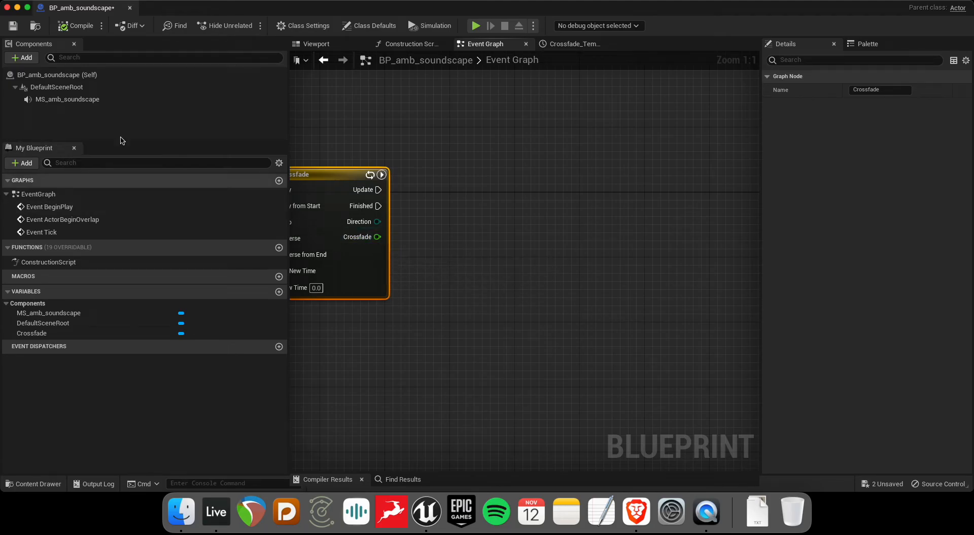
{"action": "left_click", "coordinate": [66, 100]}
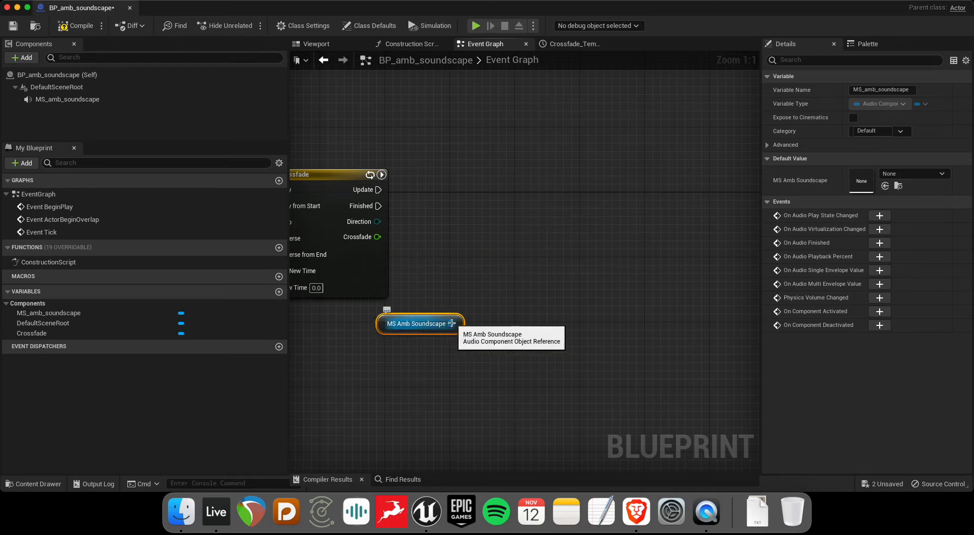
{"action": "left_click_drag", "start_coordinate": [446, 323], "coordinate": [533, 217]}
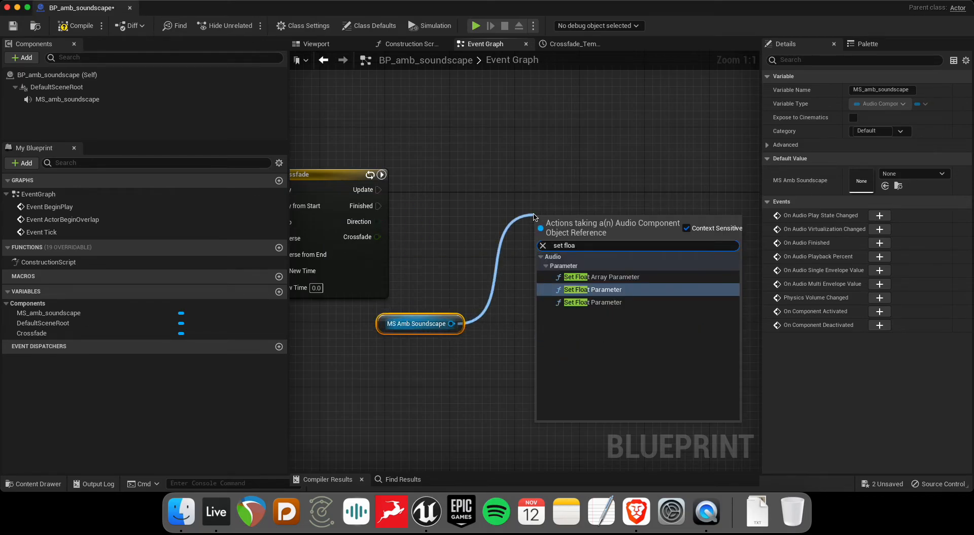
{"action": "mouse_move", "coordinate": [629, 289]}
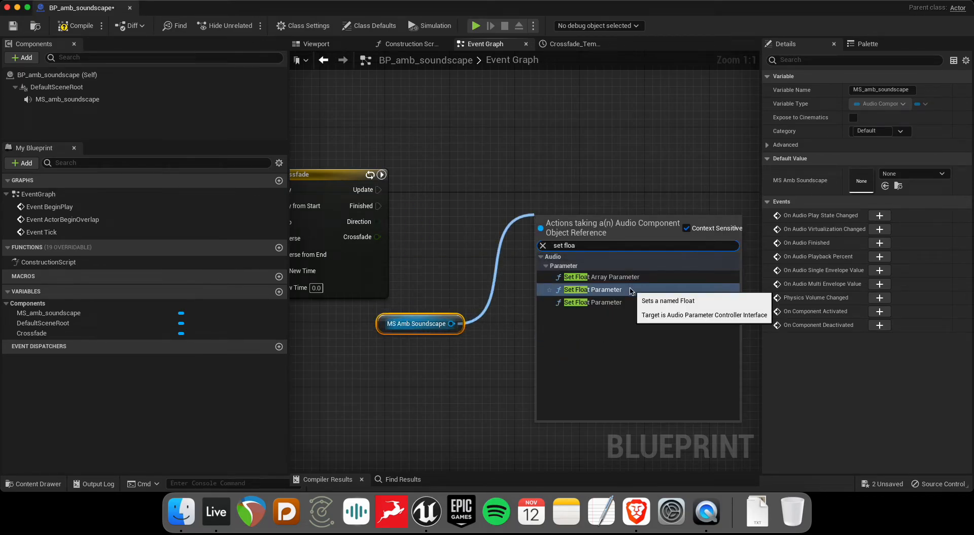
{"action": "mouse_move", "coordinate": [612, 303]}
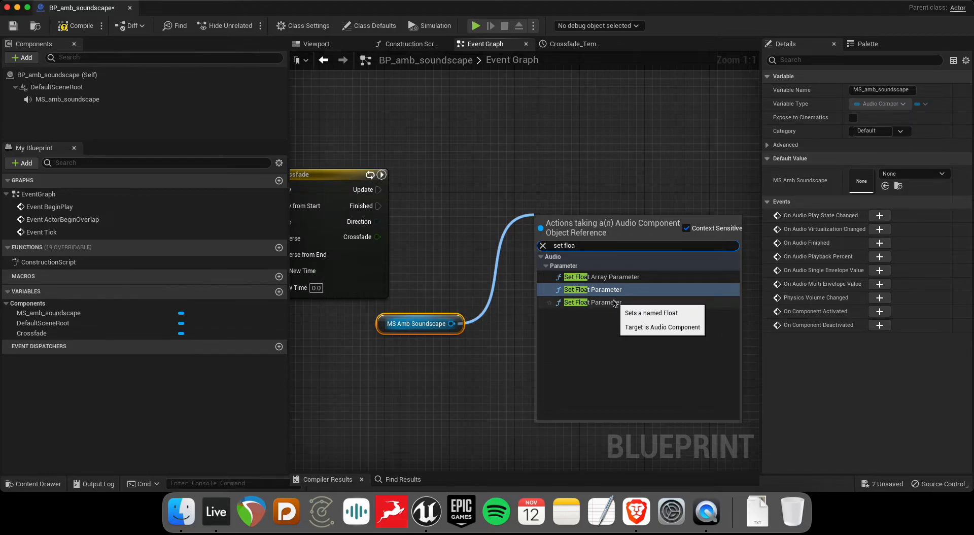
{"action": "left_click", "coordinate": [592, 290]}
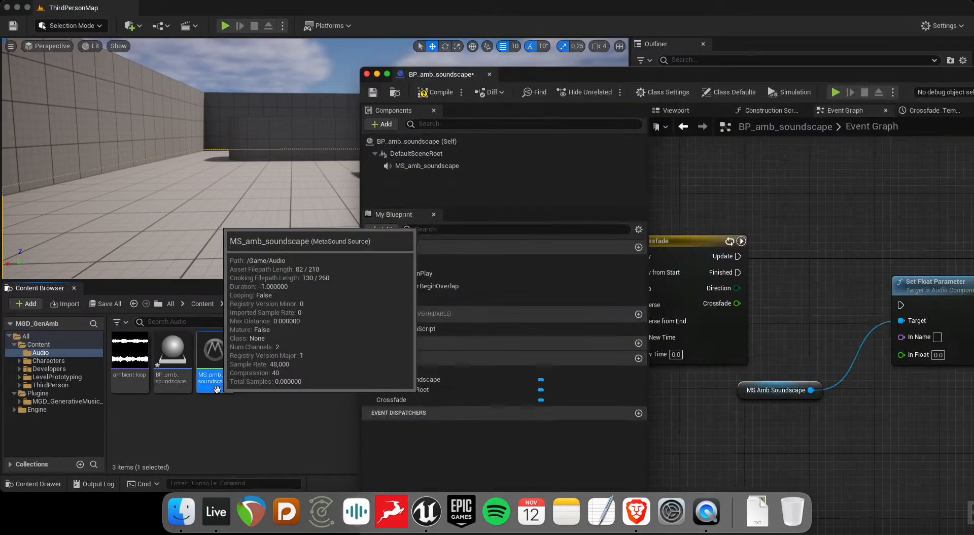
Step: Check the Volume input's range in the MS_amb_soundscape MetaSound, then return to the Blueprint
{"action": "double_click", "coordinate": [211, 348]}
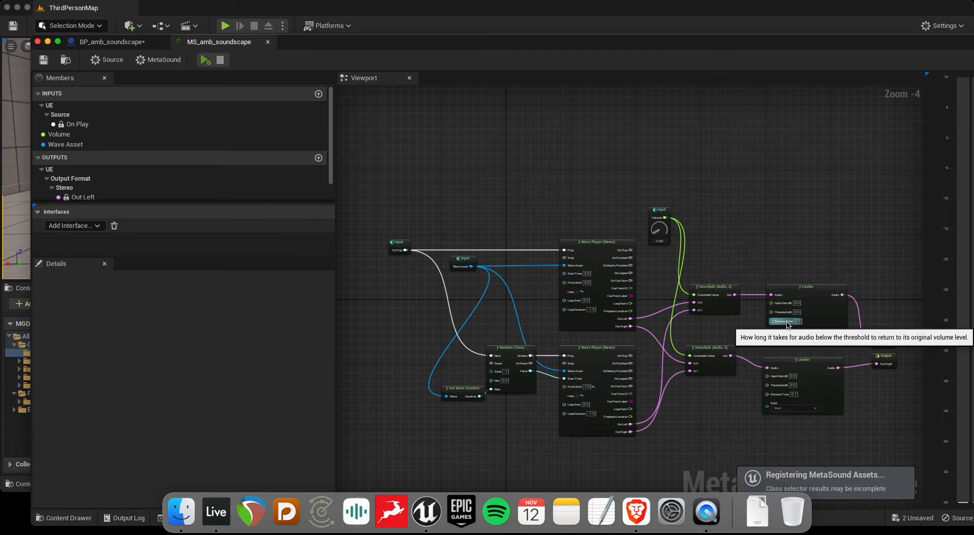
{"action": "left_click", "coordinate": [58, 134]}
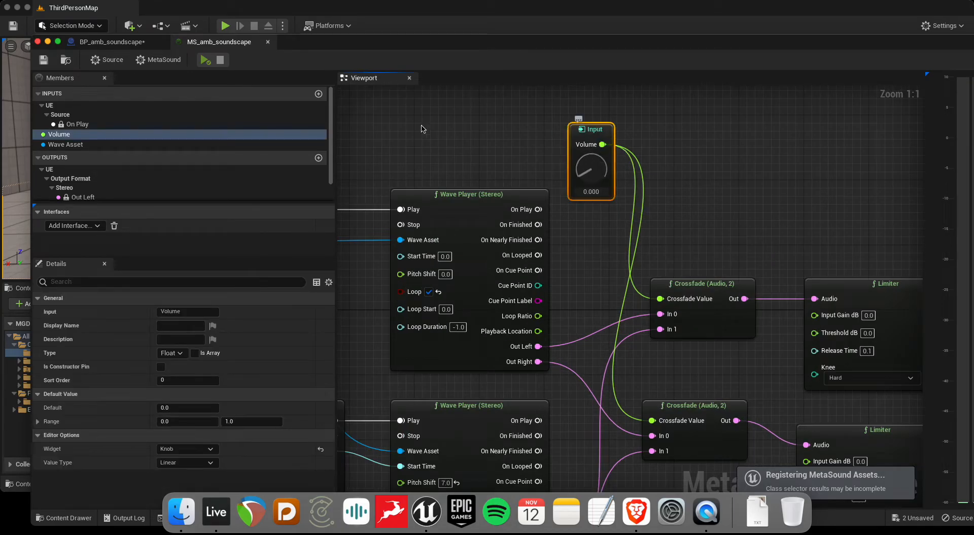
{"action": "left_click", "coordinate": [113, 41]}
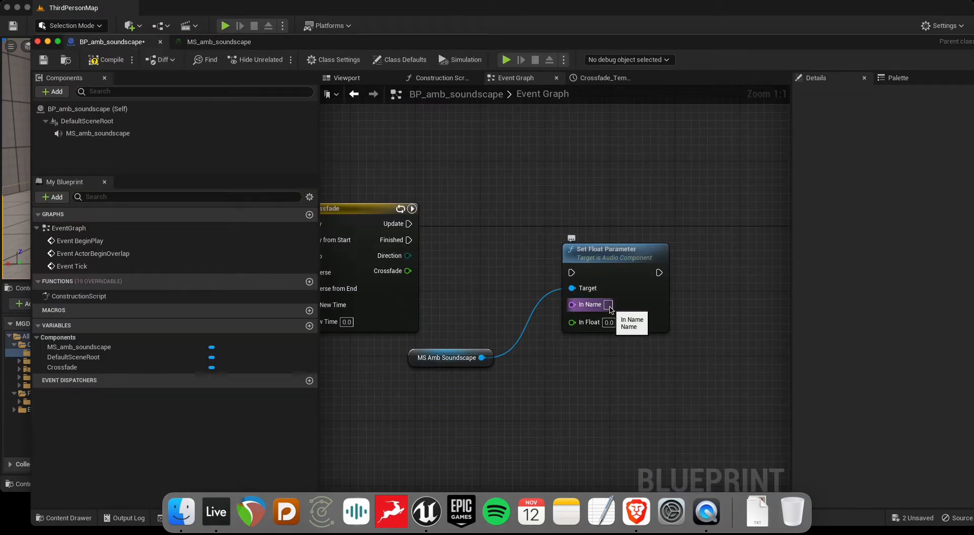
Step: Target the Volume parameter and print the Crossfade value, removing the mistaken Duration link
{"action": "type", "text": "Volume"}
{"action": "type", "text": "print"}
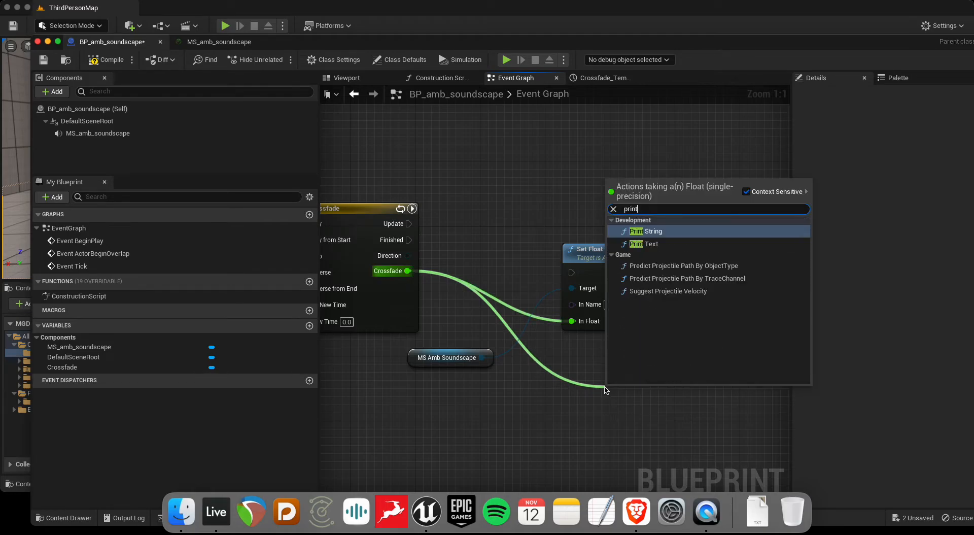
{"action": "left_click", "coordinate": [645, 231]}
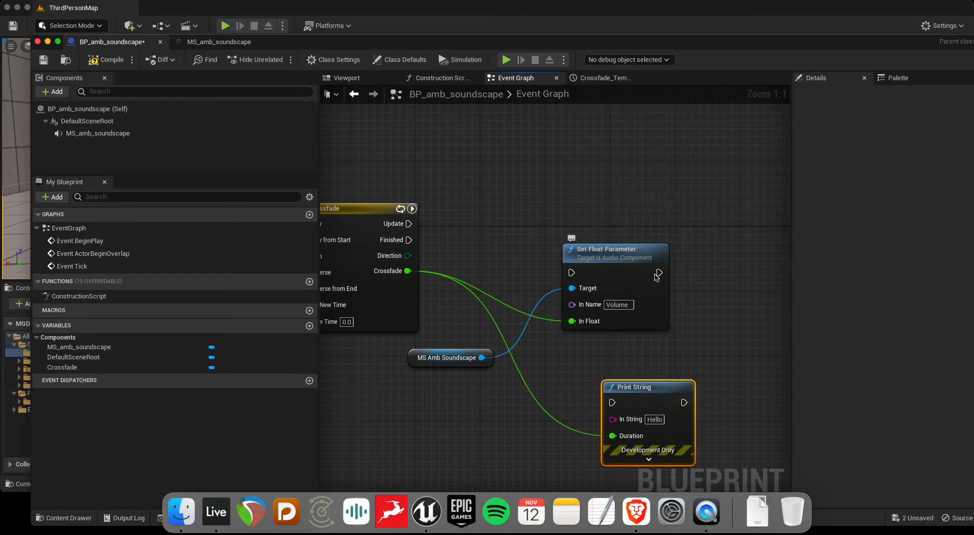
{"action": "right_click", "coordinate": [660, 272]}
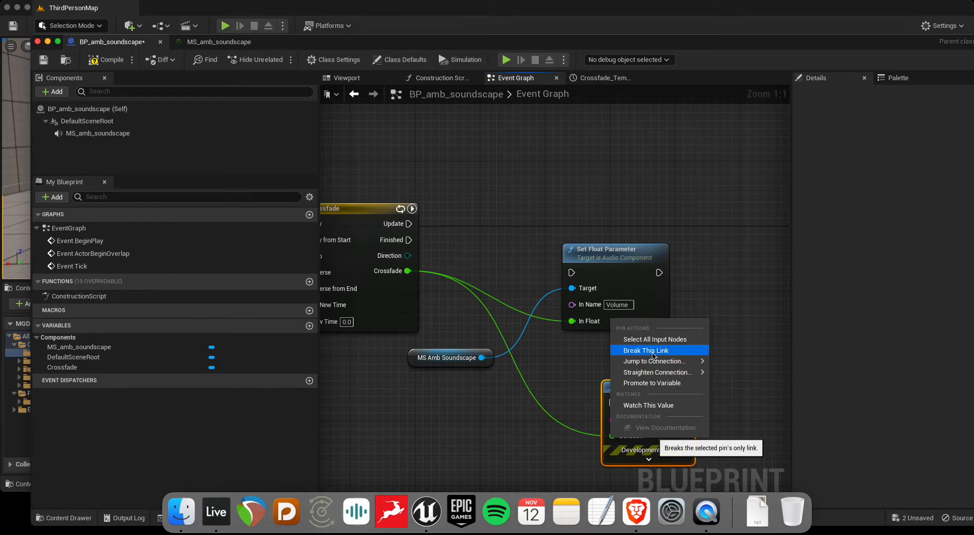
{"action": "left_click", "coordinate": [646, 350]}
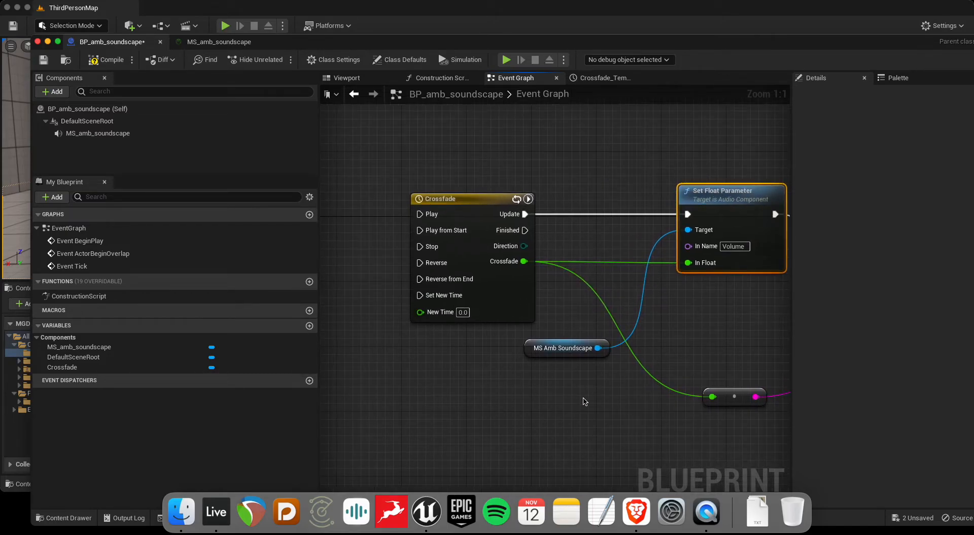
{"action": "mouse_move", "coordinate": [470, 199]}
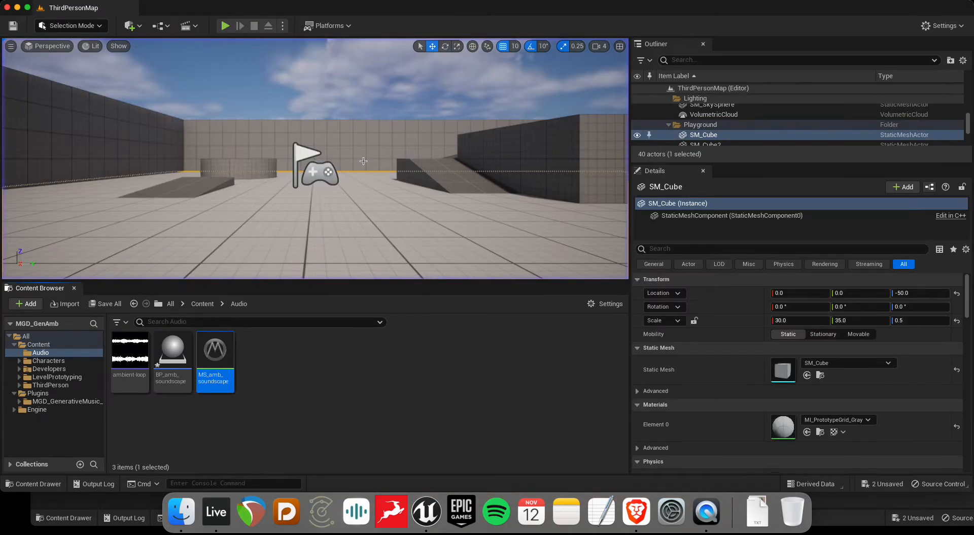
Step: Place a BP_amb_soundscape actor in the level and reopen its Blueprint
{"action": "left_click", "coordinate": [172, 349]}
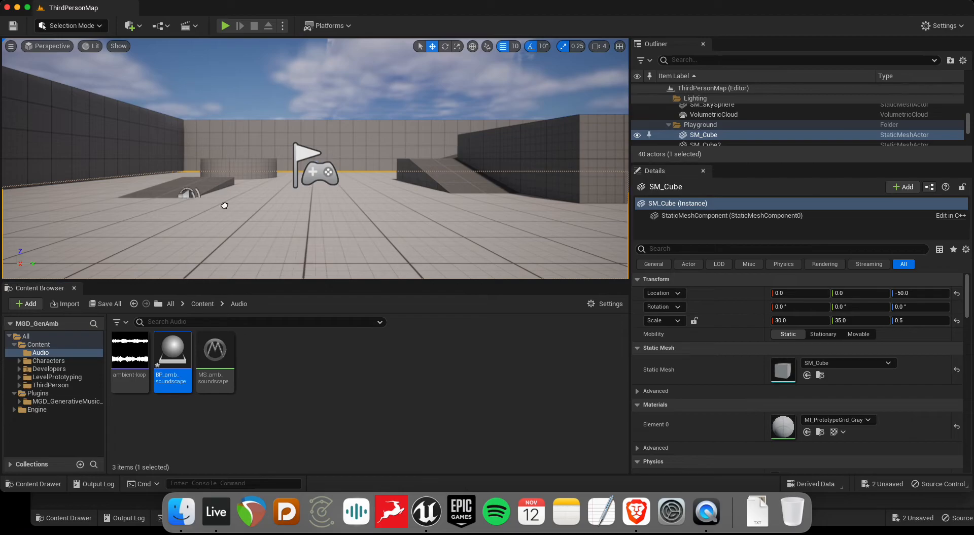
{"action": "double_click", "coordinate": [173, 349]}
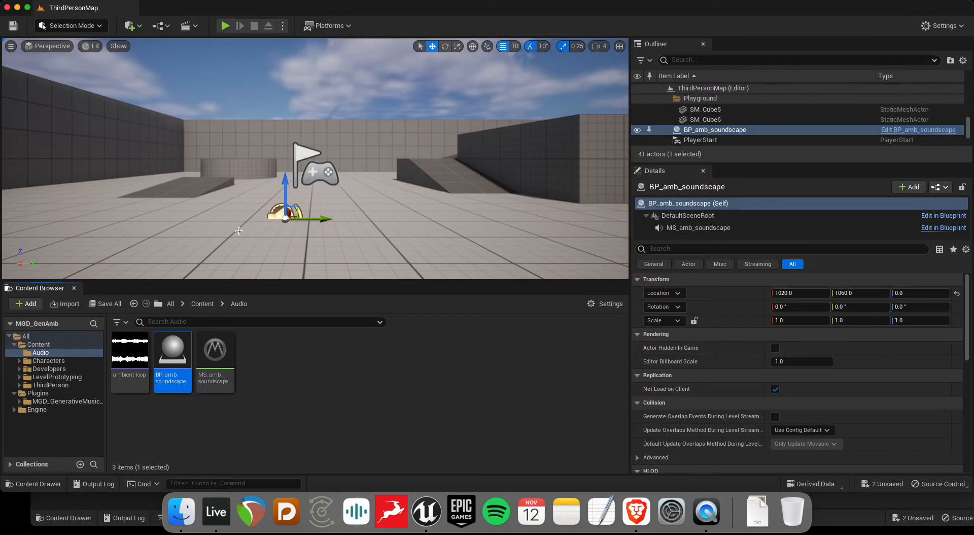
{"action": "left_click", "coordinate": [225, 25]}
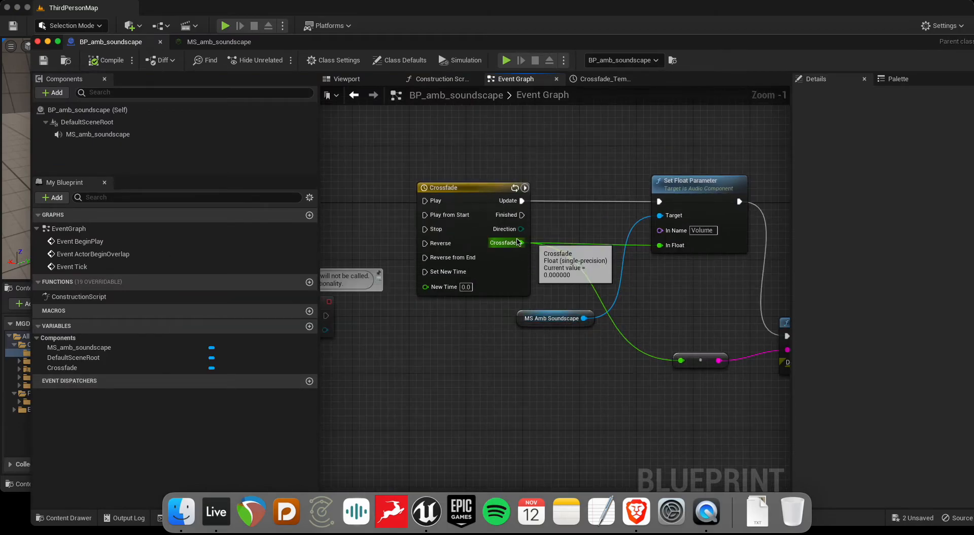
Step: Remap Crossfade through Map Range Clamped from 0–10 to 0–1.0 before the Volume parameter
{"action": "left_click", "coordinate": [603, 78]}
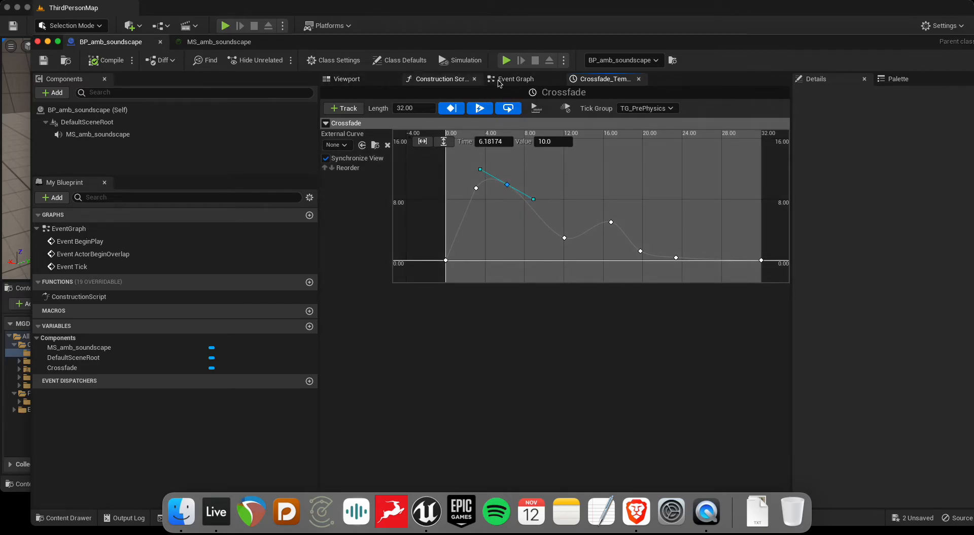
{"action": "left_click", "coordinate": [515, 79]}
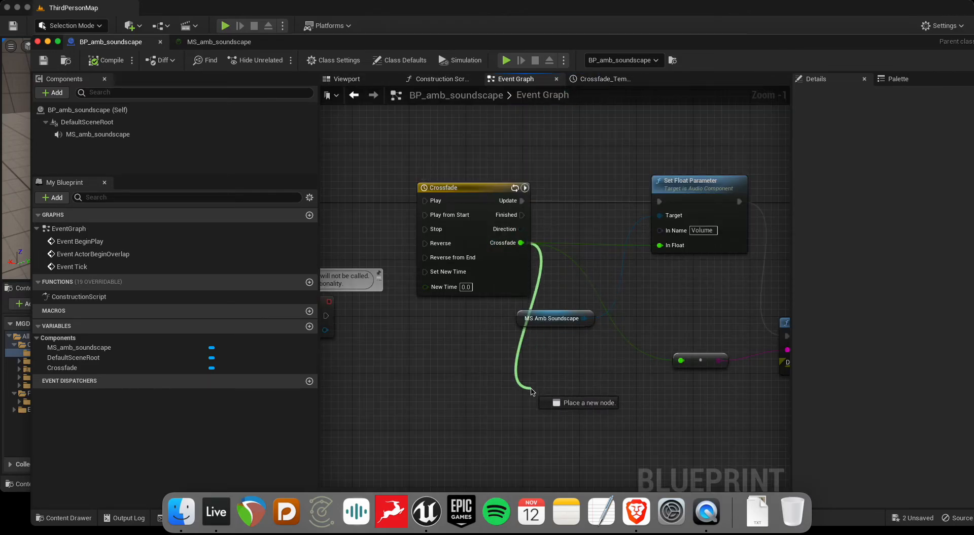
{"action": "type", "text": "map"}
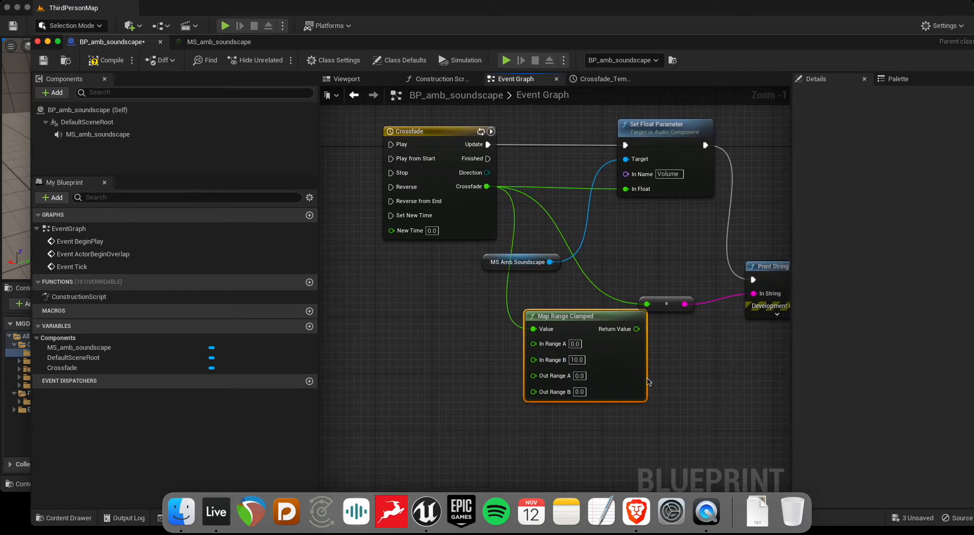
{"action": "left_click", "coordinate": [578, 375]}
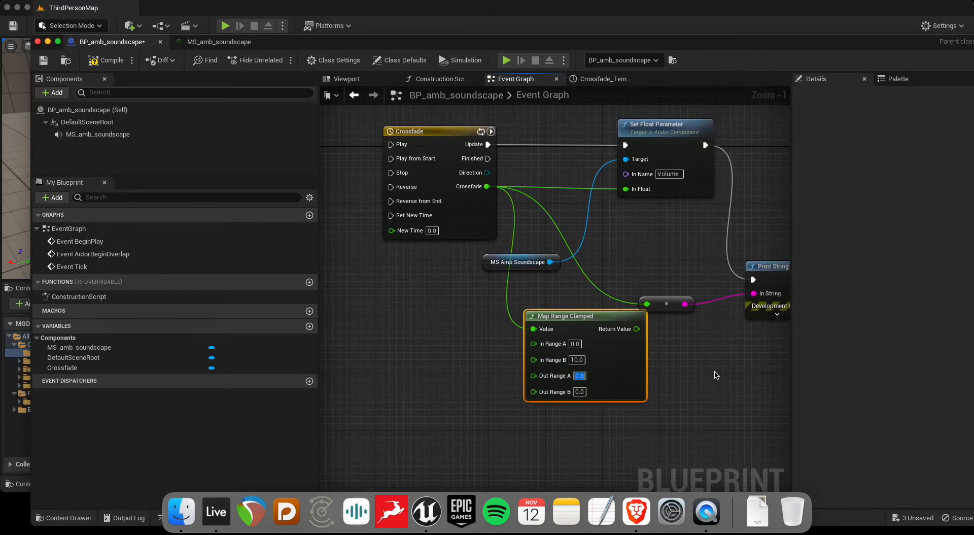
{"action": "type", "text": "1.0"}
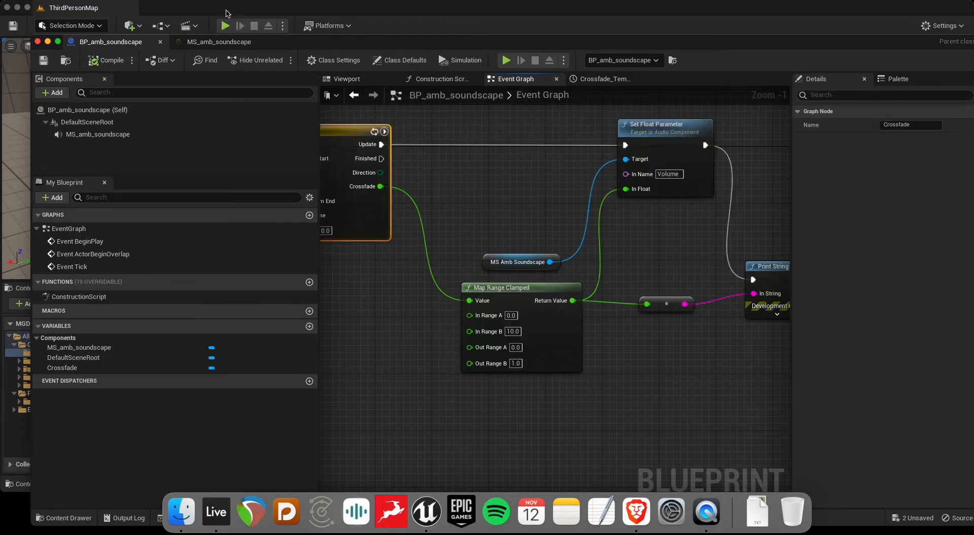
Step: Play the level to hear the soundscape and watch the printed volume values, then stop
{"action": "left_click", "coordinate": [225, 25]}
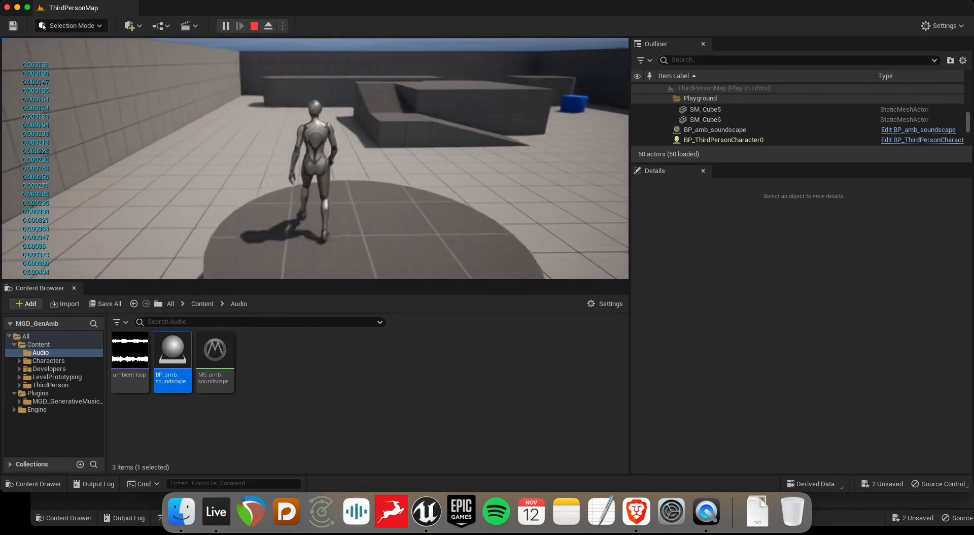
{"action": "left_click", "coordinate": [253, 26]}
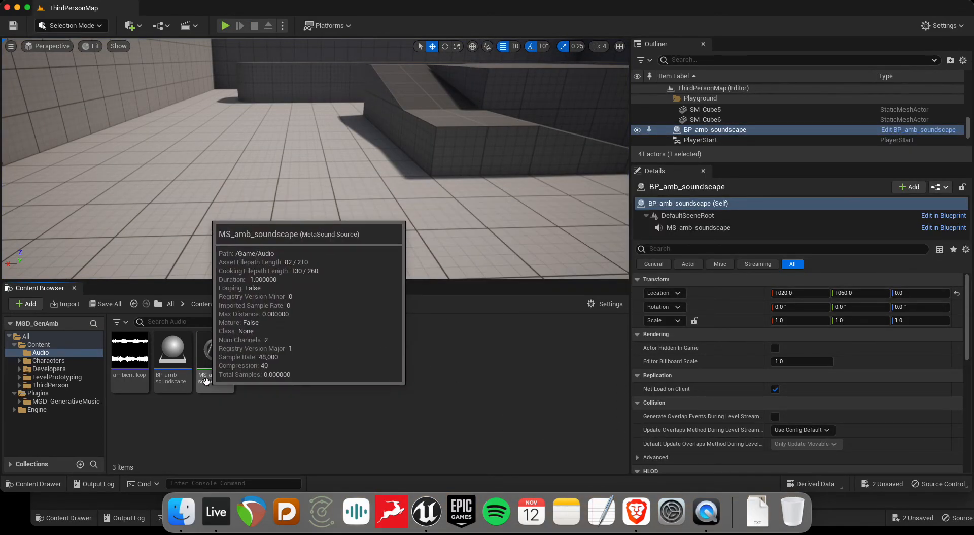
Step: Review the soundscape Blueprint and its Crossfade timeline curve
{"action": "left_click", "coordinate": [918, 130]}
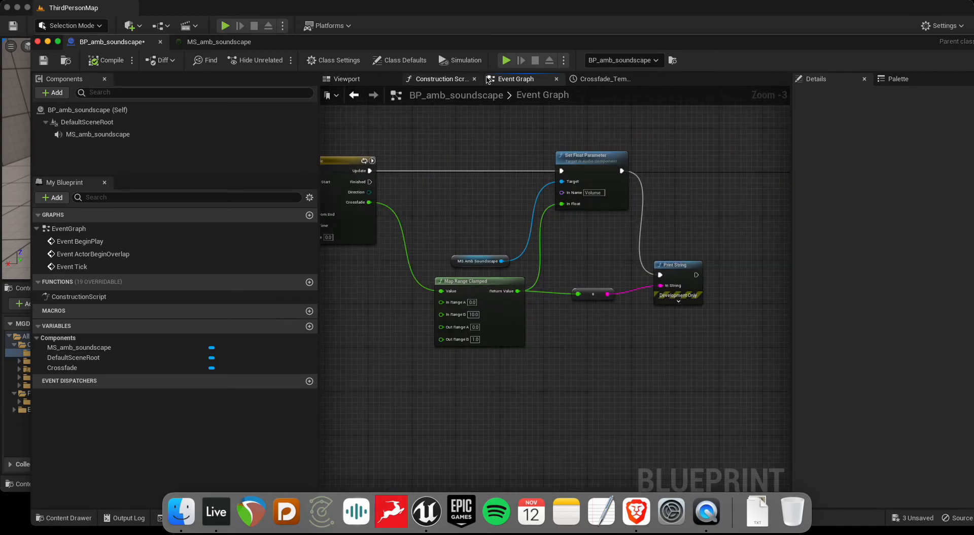
{"action": "mouse_move", "coordinate": [604, 78]}
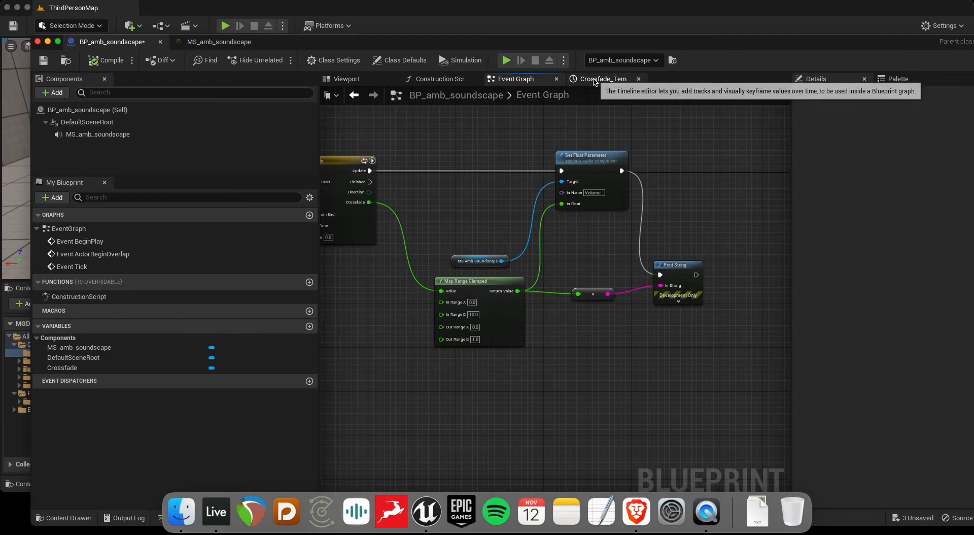
{"action": "left_click", "coordinate": [218, 41]}
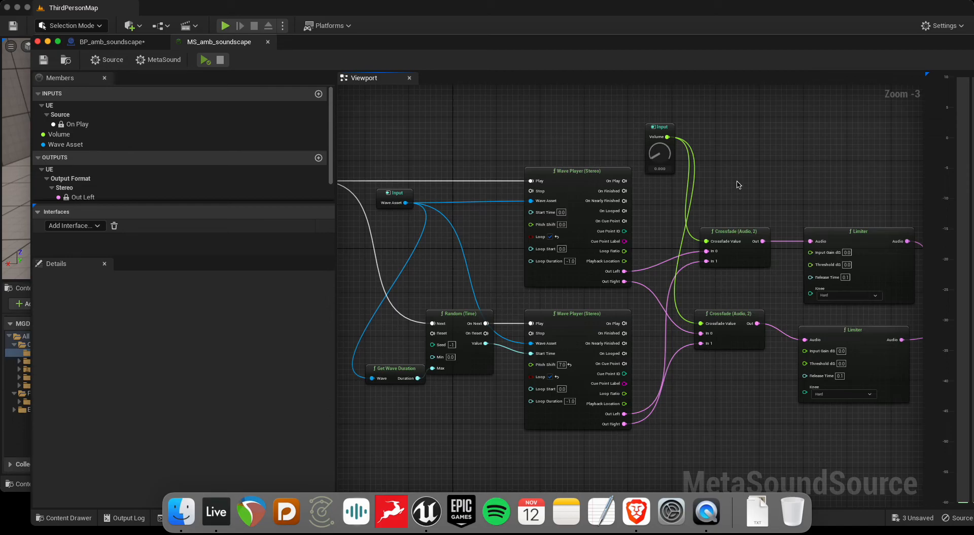
{"action": "mouse_move", "coordinate": [781, 192]}
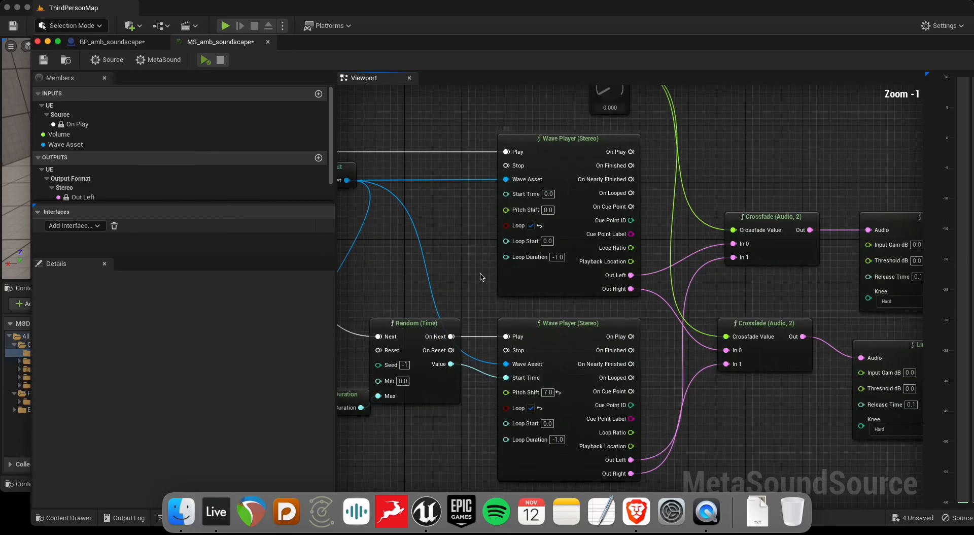
{"action": "scroll", "scroll_direction": "down", "scroll_amount": 3}
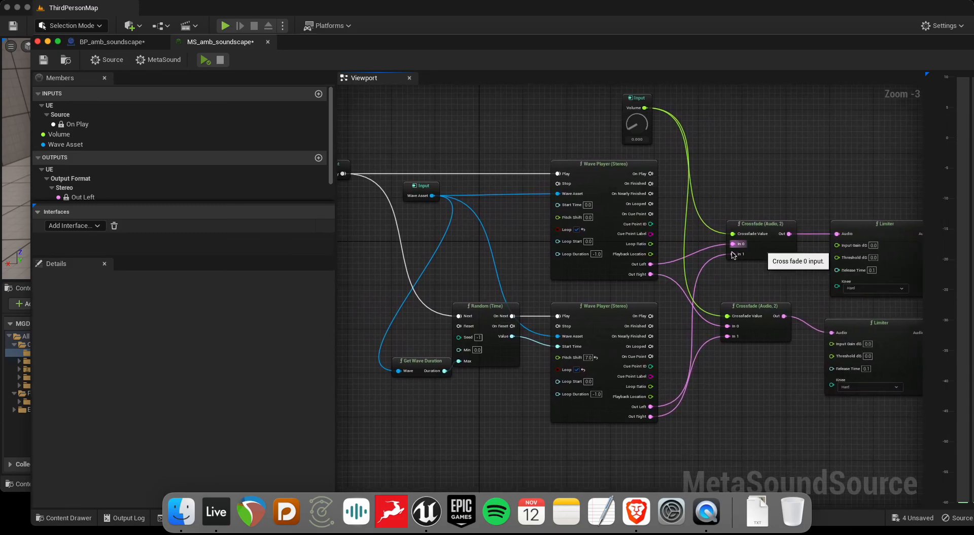
{"action": "left_click", "coordinate": [755, 306]}
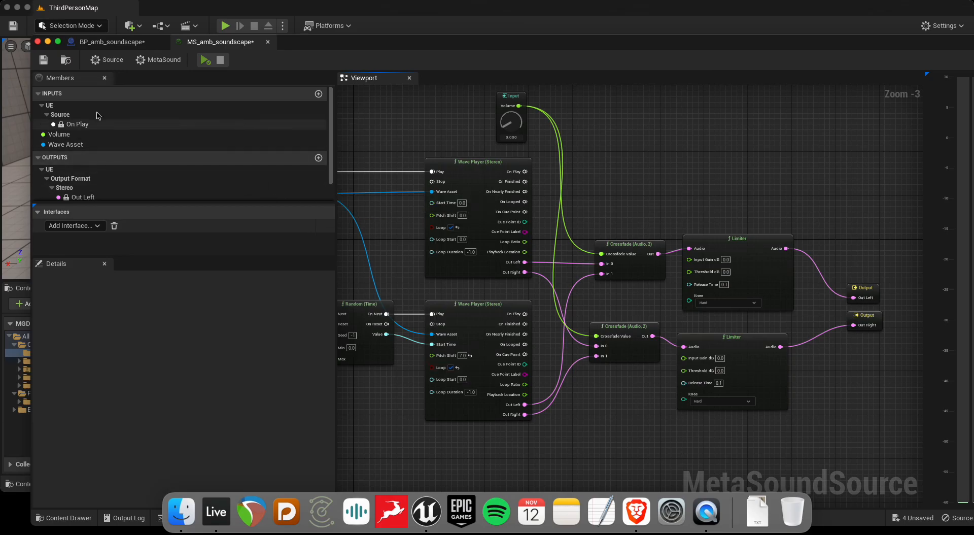
{"action": "mouse_move", "coordinate": [690, 423]}
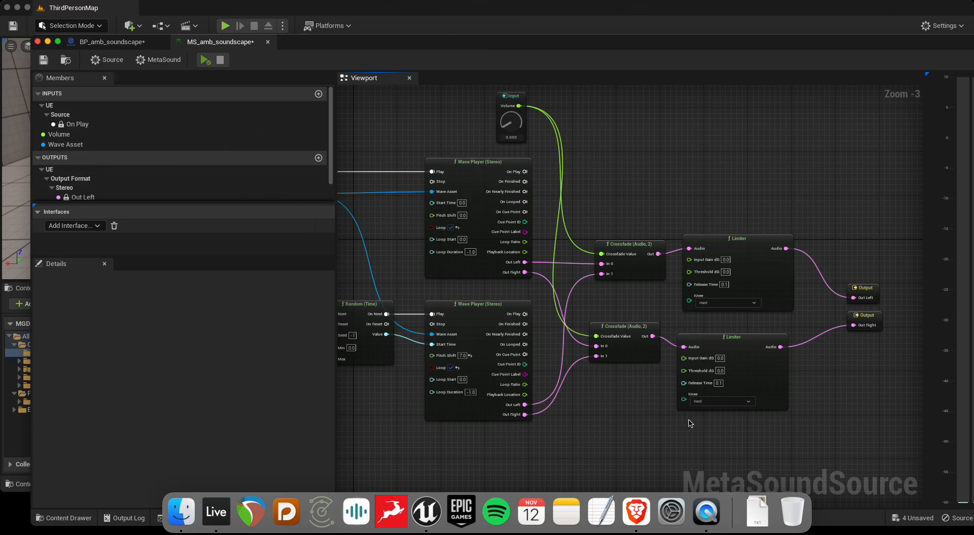